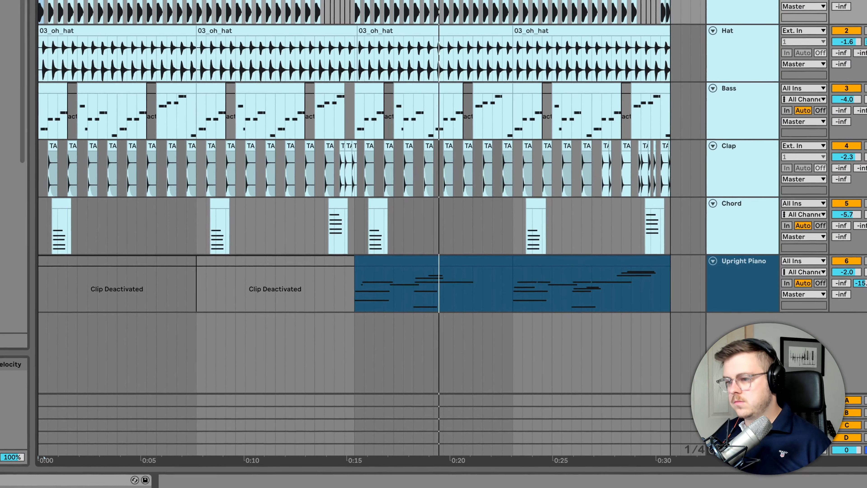
# Scroll the browser's Audio Effects list down toward Redux for the Upright Piano chain
pyautogui.scroll(-3)
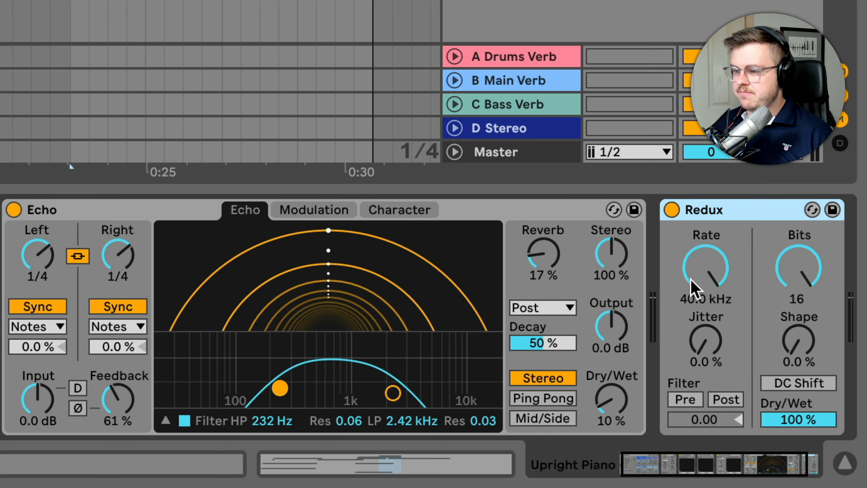
# Drop the Redux Rate to roughly 8 kHz, engage the pre and post filters, and open the filter offset to 0.69
pyautogui.moveTo(707, 269); pyautogui.dragTo(706, 281)
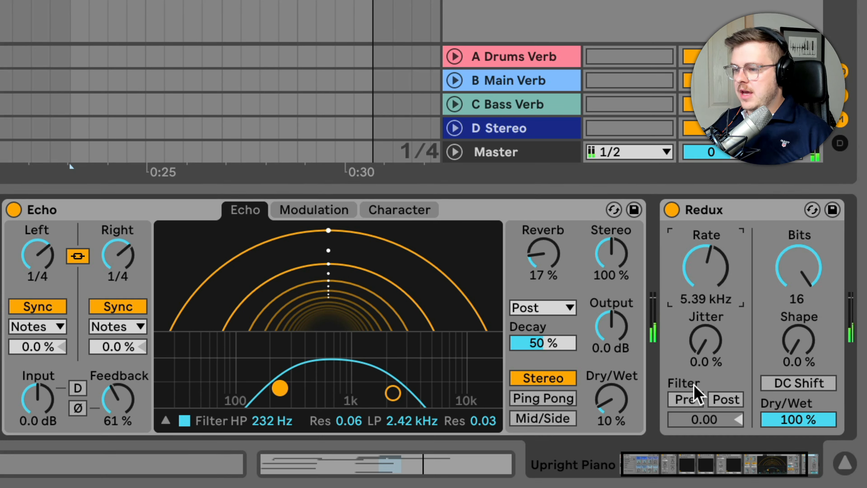
pyautogui.click(685, 400)
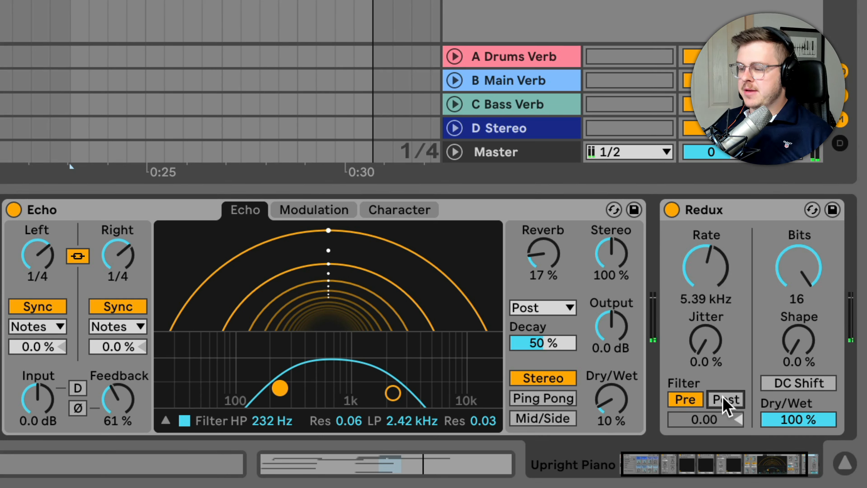
pyautogui.click(725, 400)
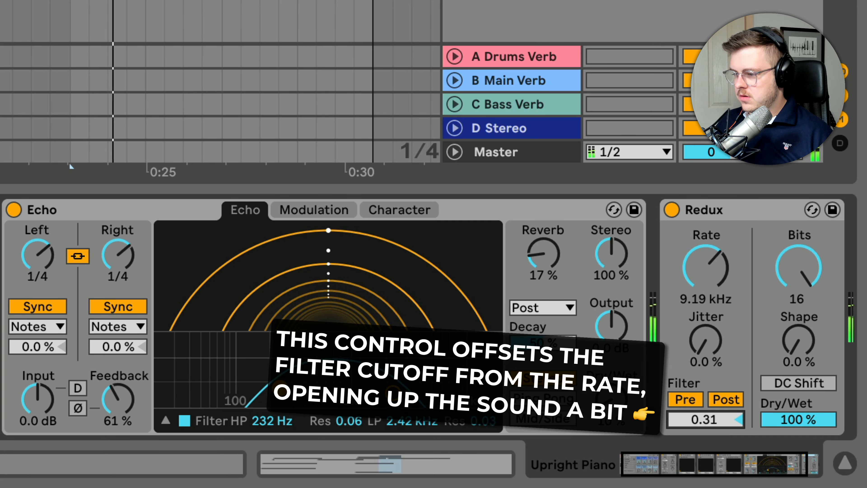
pyautogui.moveTo(705, 420); pyautogui.dragTo(714, 426)
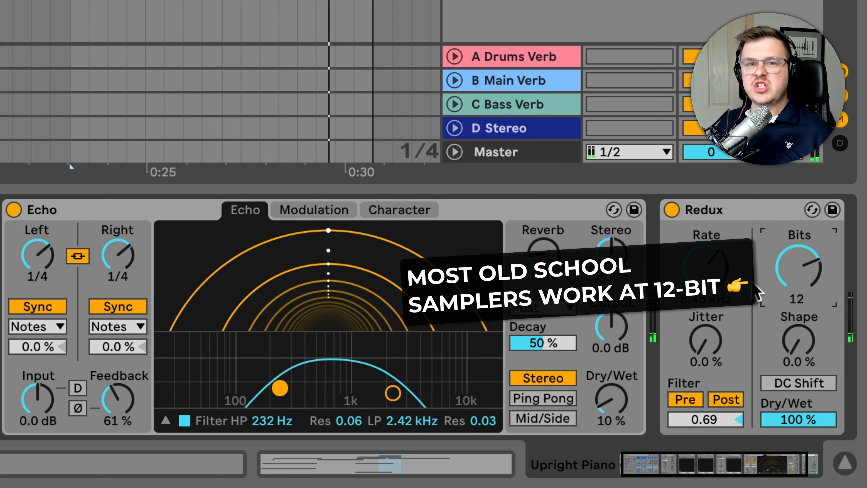
pyautogui.moveTo(706, 219)
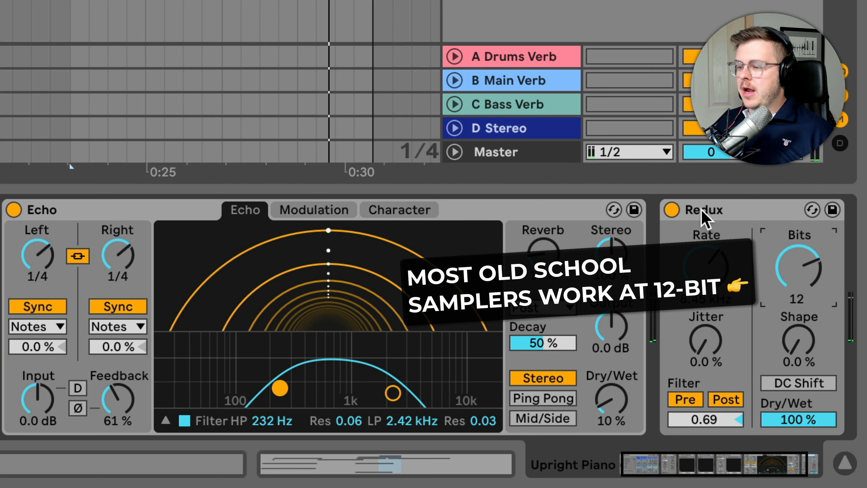
# Load RX950 from the Plug-Ins Lo-fi folder onto the Upright Piano track
pyautogui.click(670, 210)
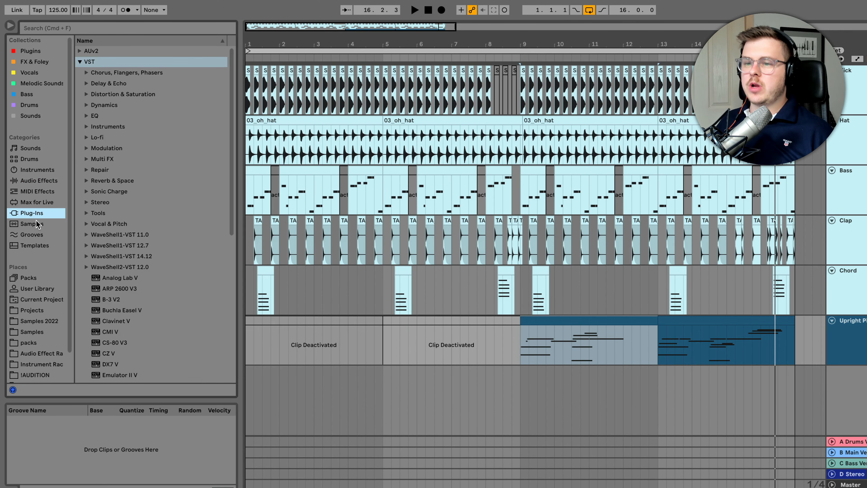
pyautogui.click(97, 136)
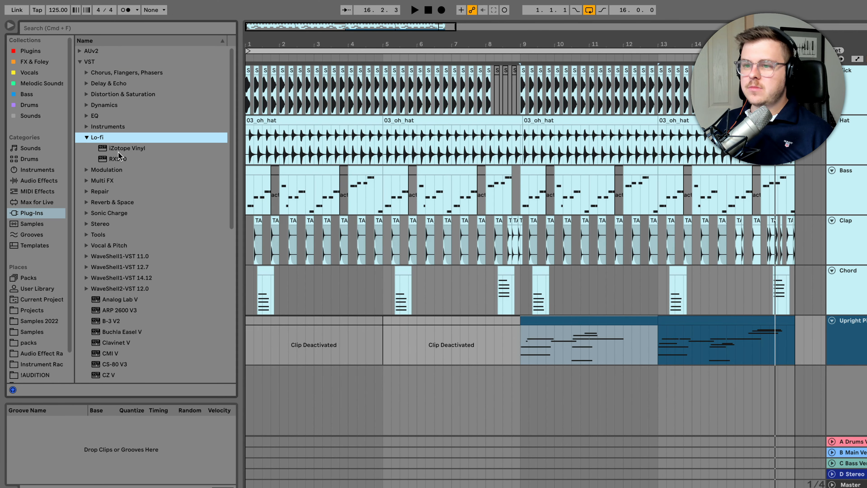
pyautogui.click(116, 159)
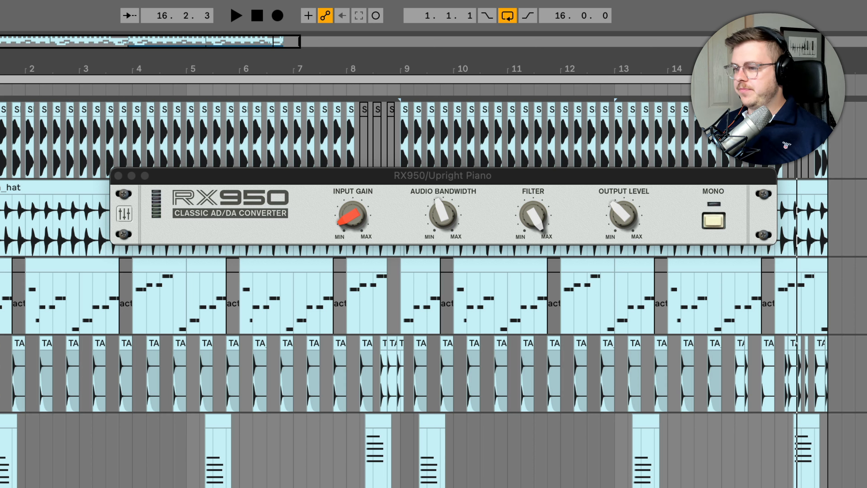
pyautogui.moveTo(485, 483)
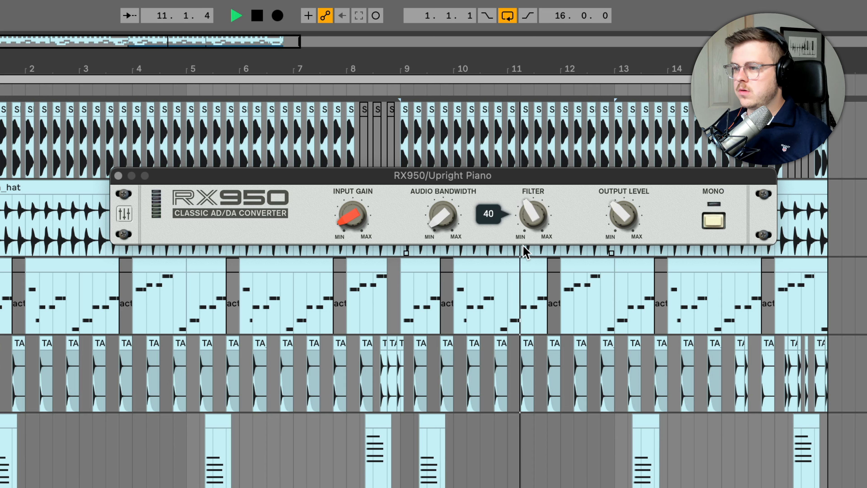
# Push the RX950 input gain up to about 4.75 dB and switch the converter to Mono
pyautogui.moveTo(353, 216); pyautogui.dragTo(348, 213)
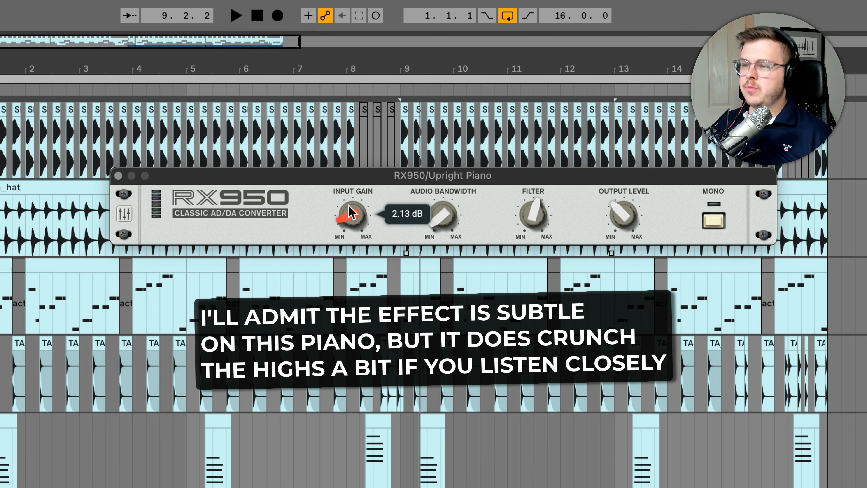
pyautogui.moveTo(353, 216); pyautogui.dragTo(357, 208)
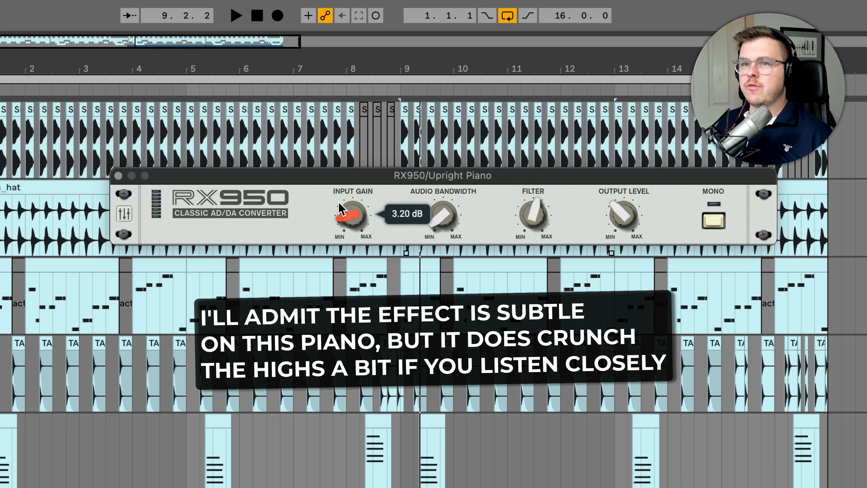
pyautogui.moveTo(350, 216); pyautogui.dragTo(351, 218)
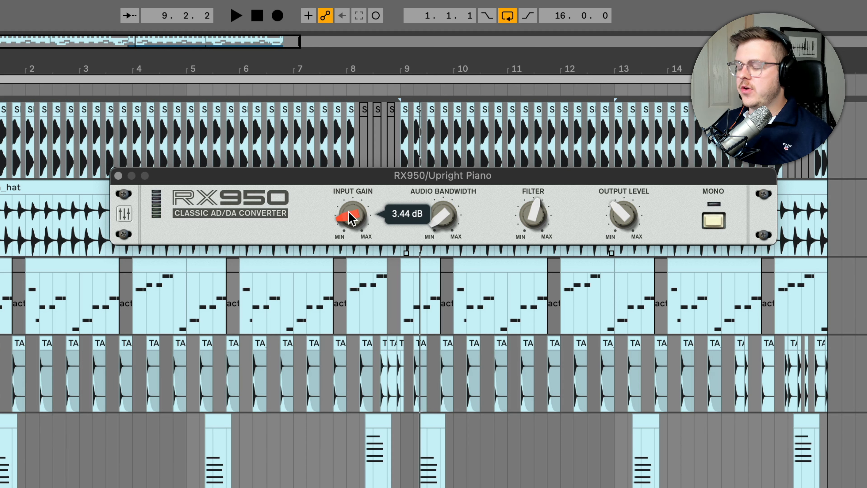
pyautogui.moveTo(350, 216); pyautogui.dragTo(355, 210)
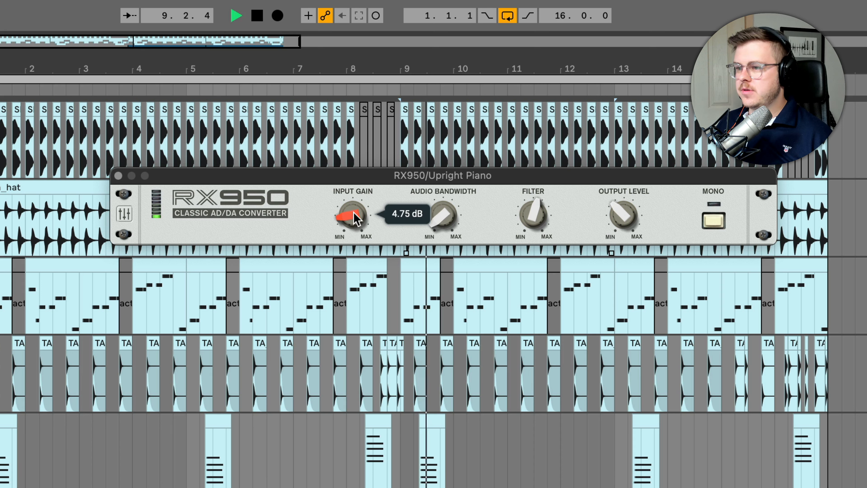
pyautogui.moveTo(350, 221); pyautogui.dragTo(357, 207)
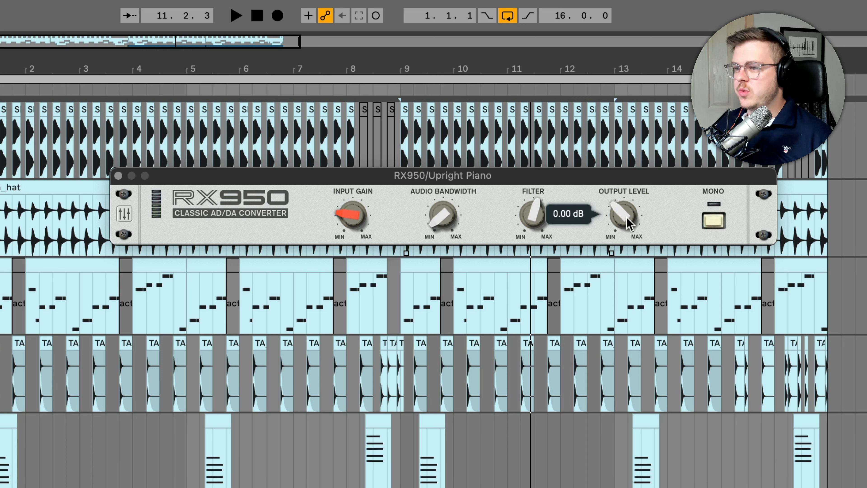
pyautogui.moveTo(623, 230)
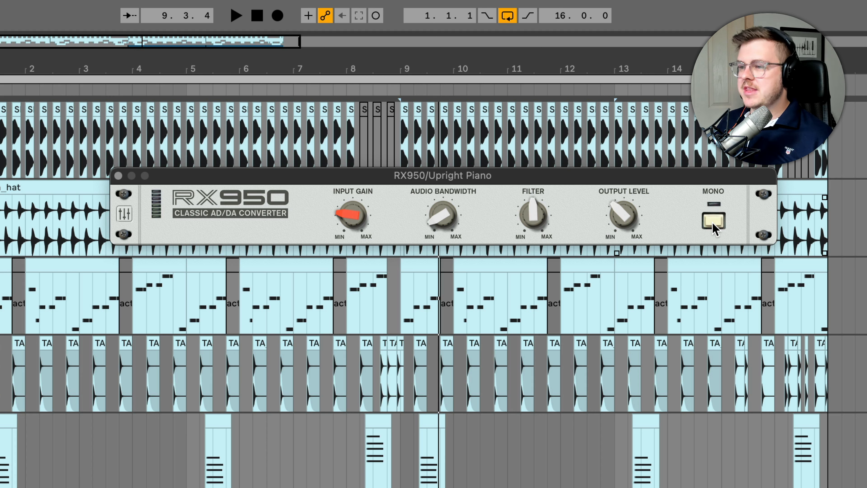
pyautogui.click(235, 16)
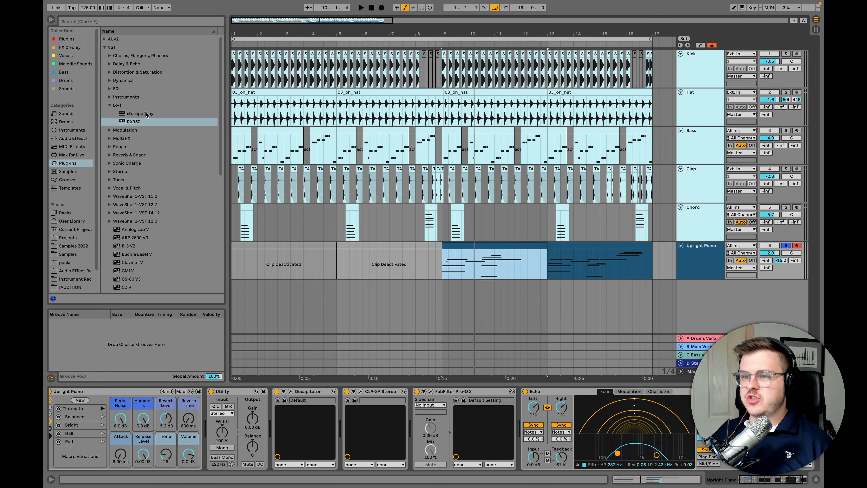
# Load iZotope Vinyl onto the piano and raise its Warp Depth to about a third
pyautogui.click(141, 114)
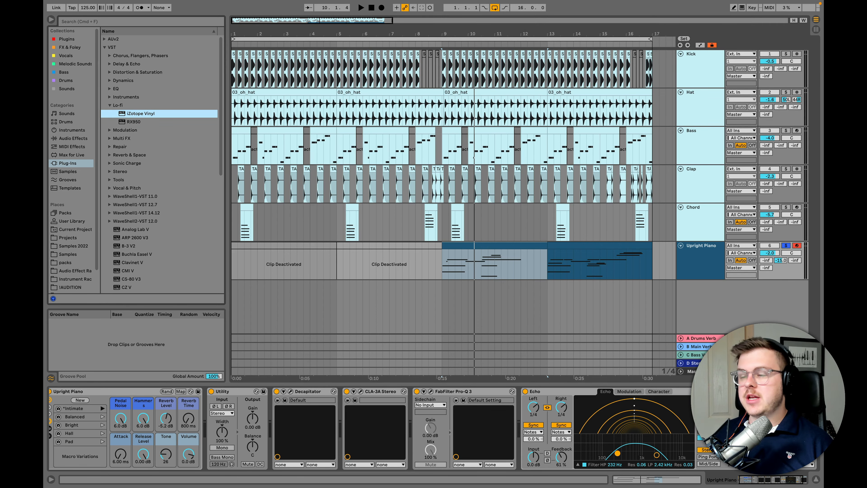
pyautogui.doubleClick(141, 113)
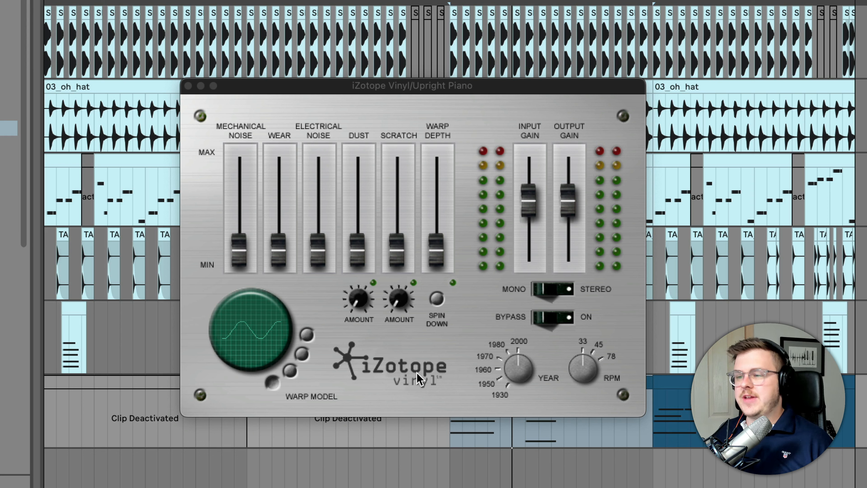
pyautogui.moveTo(412, 249)
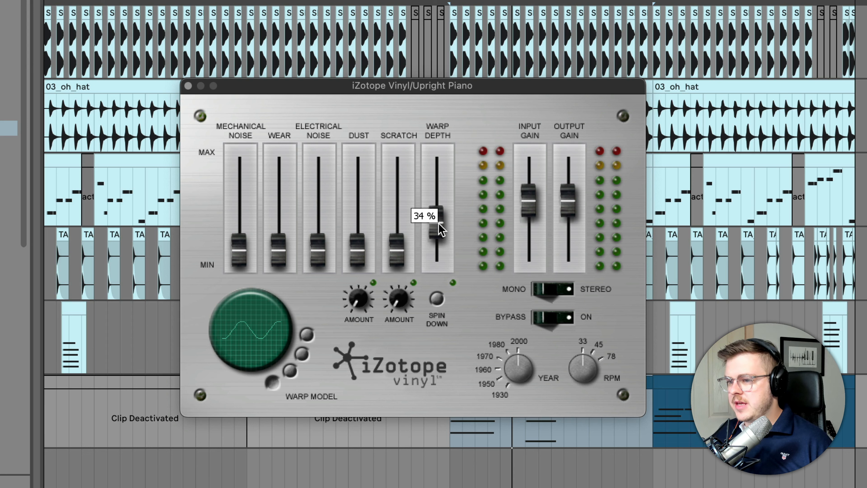
pyautogui.moveTo(438, 227); pyautogui.dragTo(438, 224)
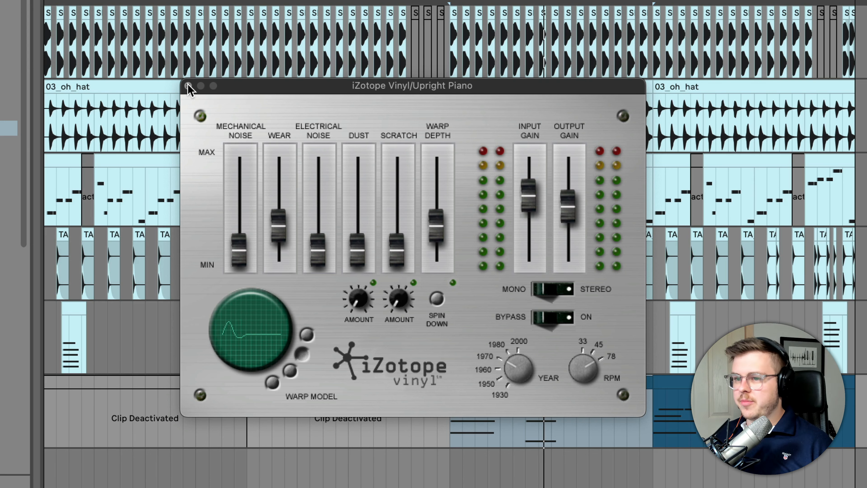
# Load RC-20 Retro Color onto the piano and step through its vinyl presets past Vinyl 4
pyautogui.click(188, 90)
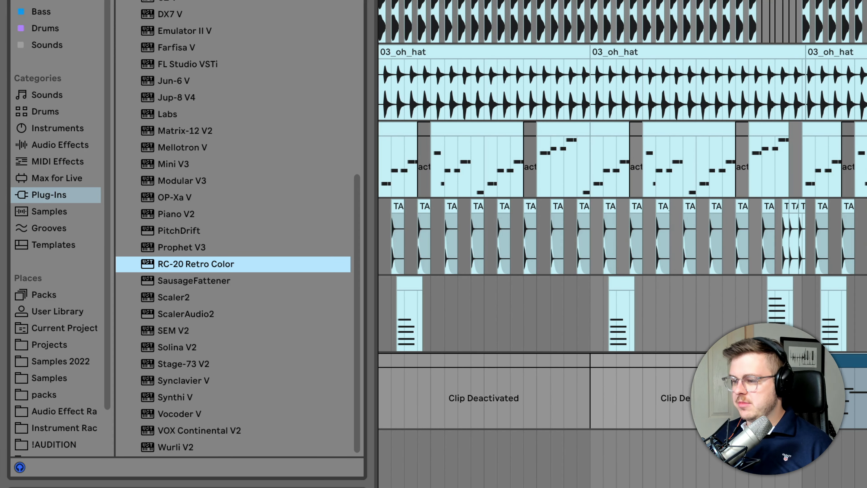
pyautogui.doubleClick(196, 264)
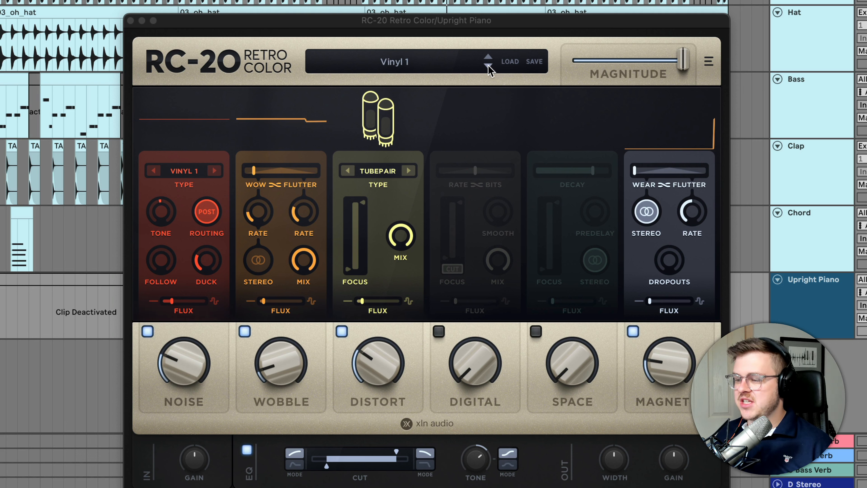
pyautogui.click(489, 57)
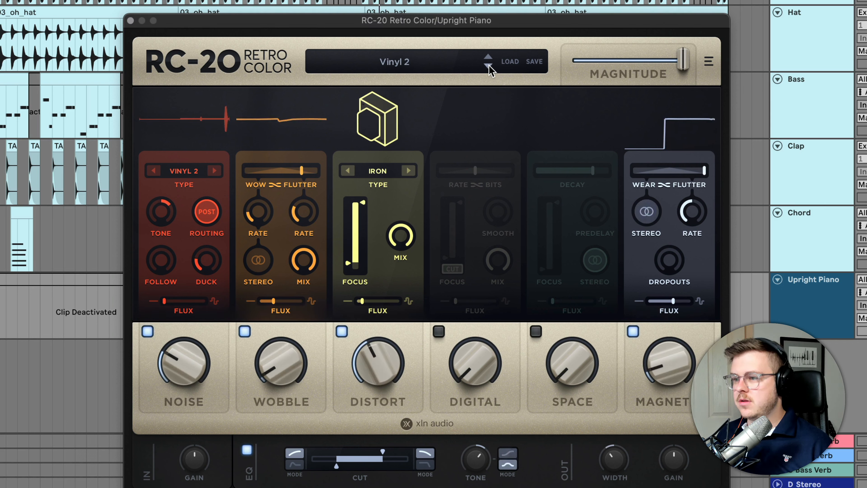
pyautogui.click(489, 58)
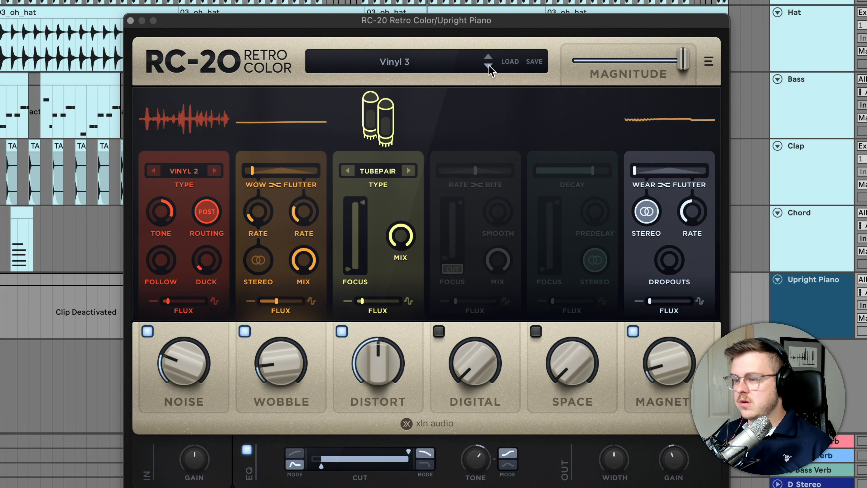
pyautogui.click(488, 58)
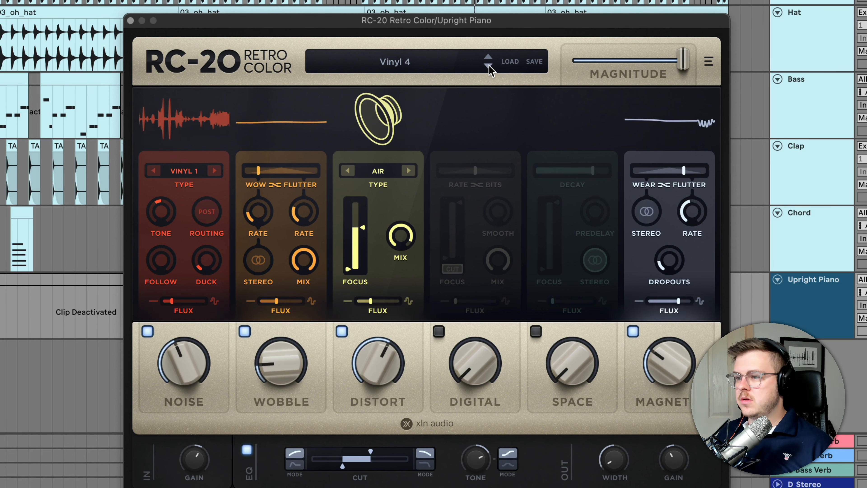
pyautogui.click(488, 57)
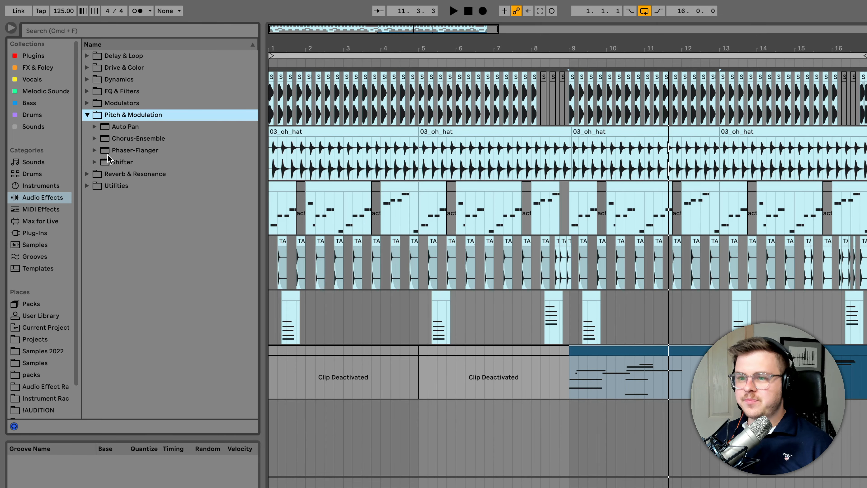
# Set the Chorus-Ensemble vibrato to about 2.31 Hz rate and roughly 17% amount
pyautogui.click(135, 138)
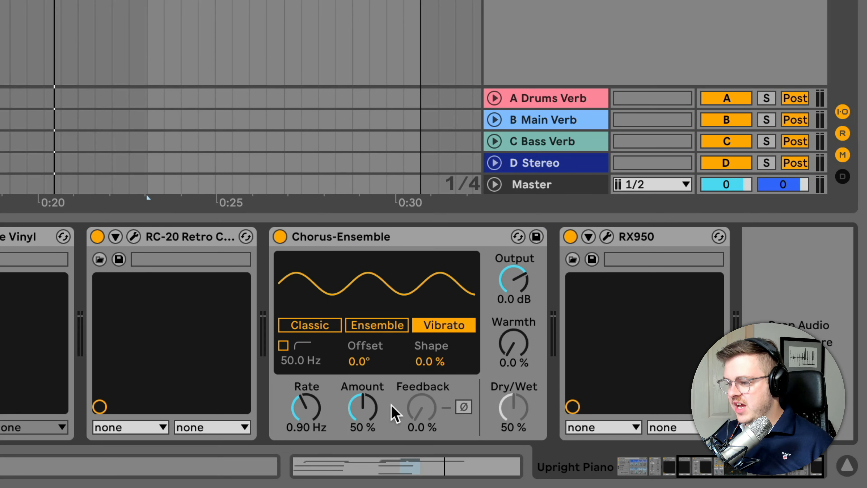
pyautogui.moveTo(362, 410); pyautogui.dragTo(362, 398)
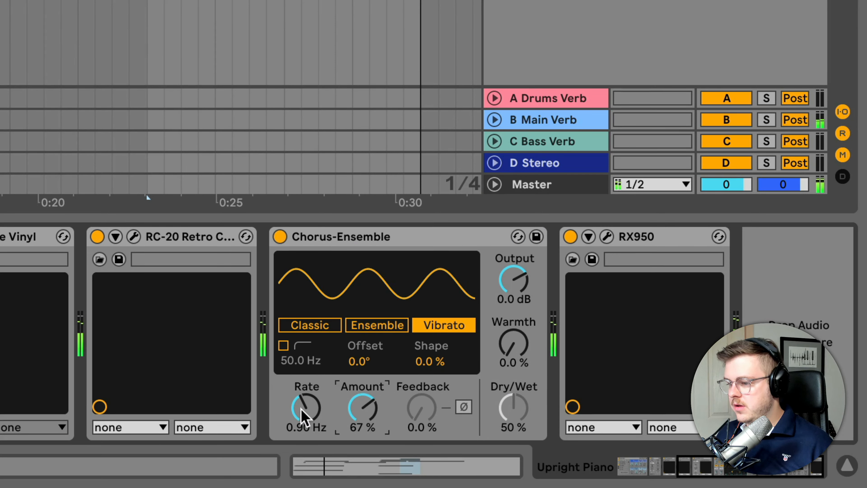
pyautogui.moveTo(306, 408); pyautogui.dragTo(305, 393)
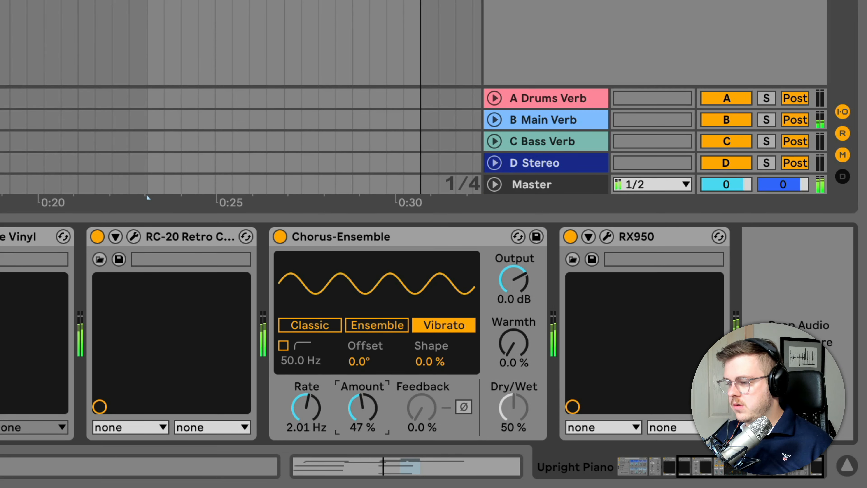
pyautogui.moveTo(361, 410); pyautogui.dragTo(362, 426)
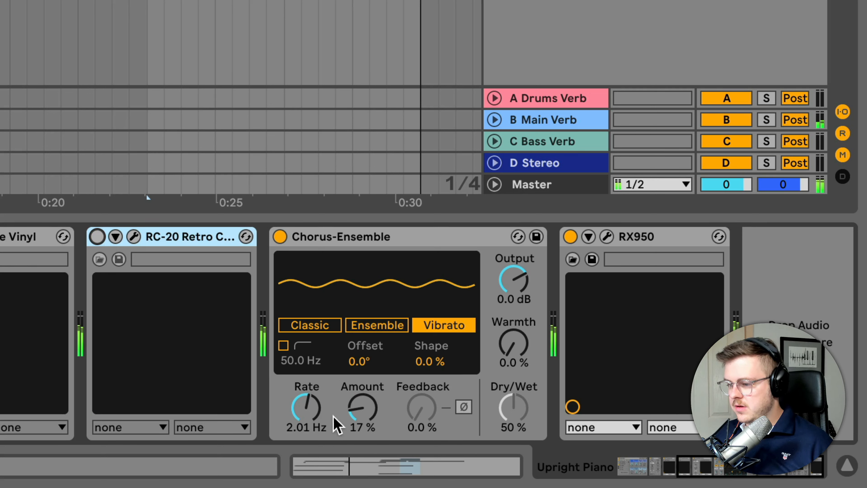
pyautogui.moveTo(308, 408); pyautogui.dragTo(307, 393)
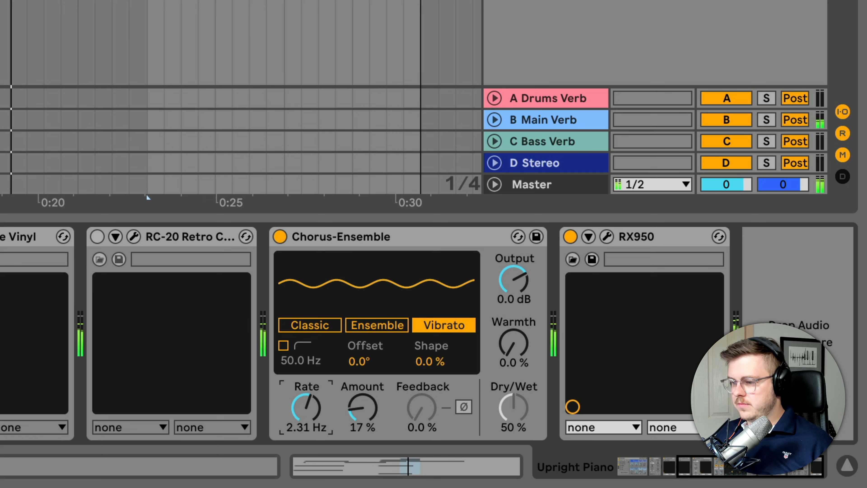
pyautogui.moveTo(361, 410); pyautogui.dragTo(362, 399)
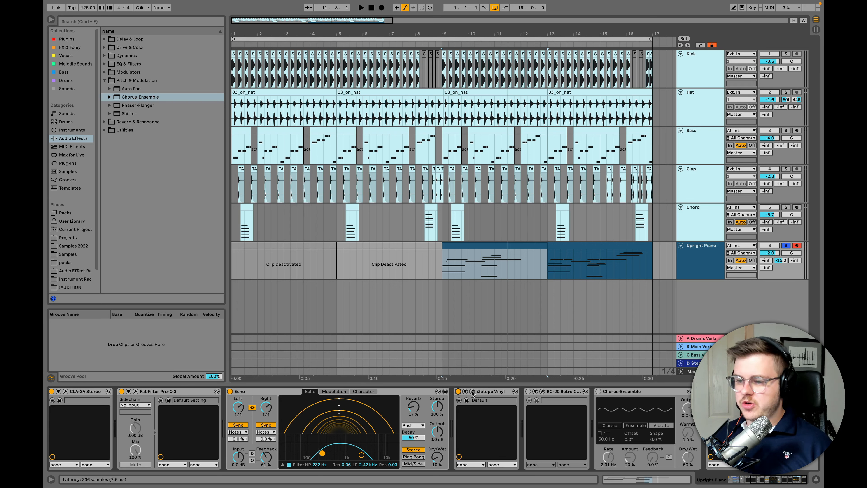
pyautogui.click(473, 391)
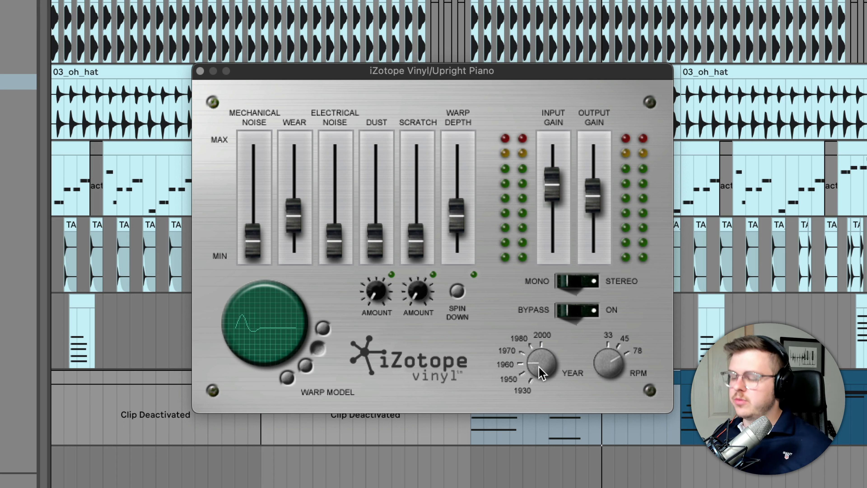
pyautogui.moveTo(520, 368)
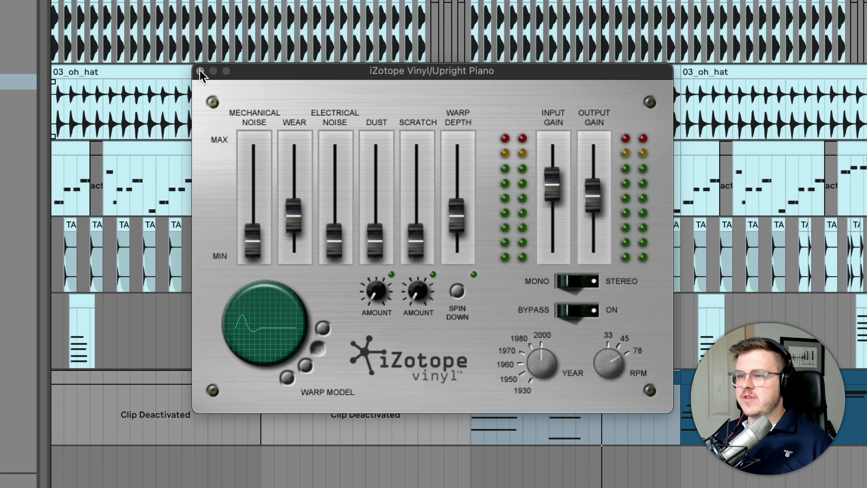
pyautogui.click(200, 71)
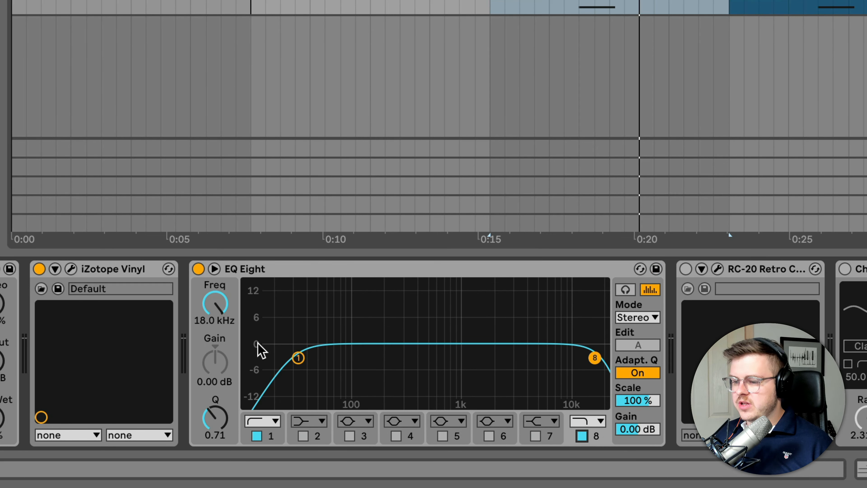
# Raise EQ Eight's low cut to about 140 Hz and pull the high cut down near 10 kHz
pyautogui.moveTo(298, 357); pyautogui.dragTo(338, 357)
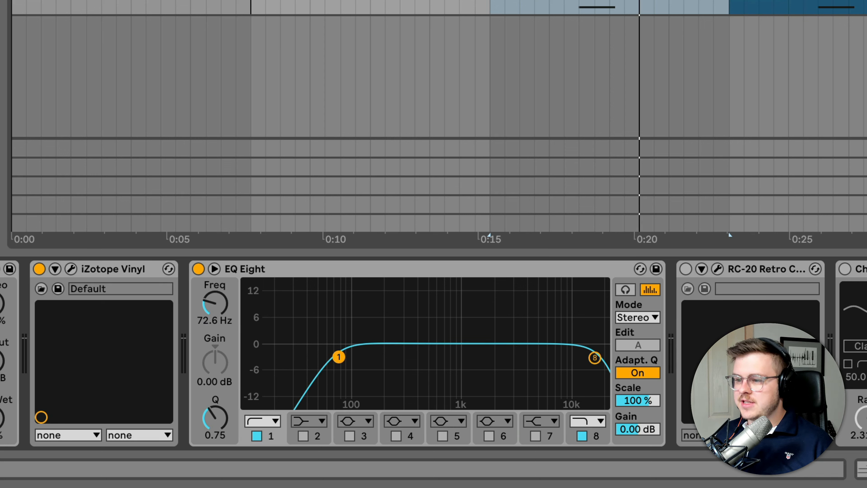
pyautogui.moveTo(594, 358); pyautogui.dragTo(567, 355)
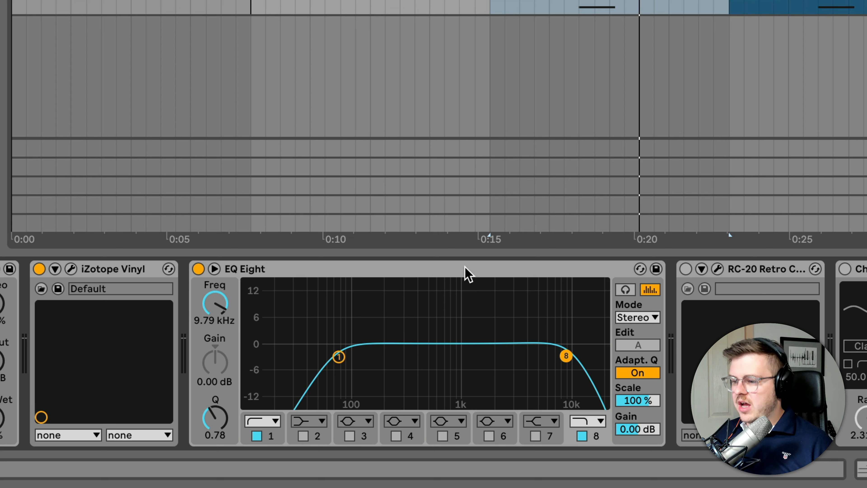
pyautogui.moveTo(597, 279)
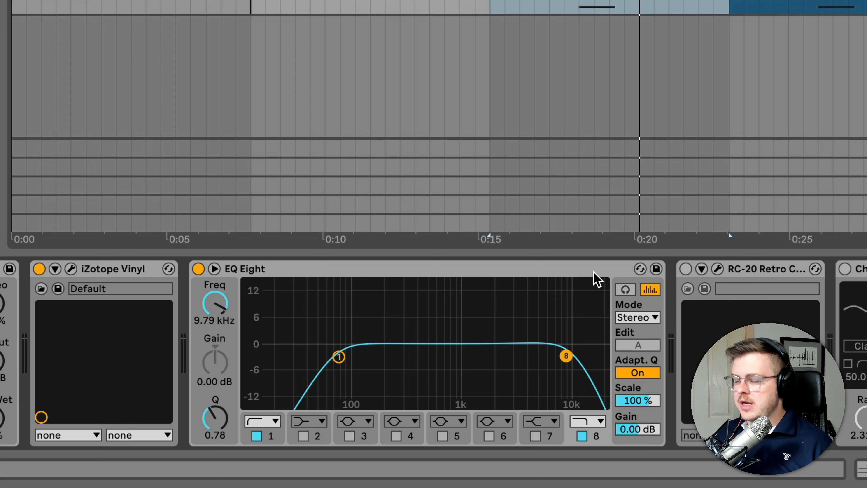
pyautogui.moveTo(338, 356); pyautogui.dragTo(360, 357)
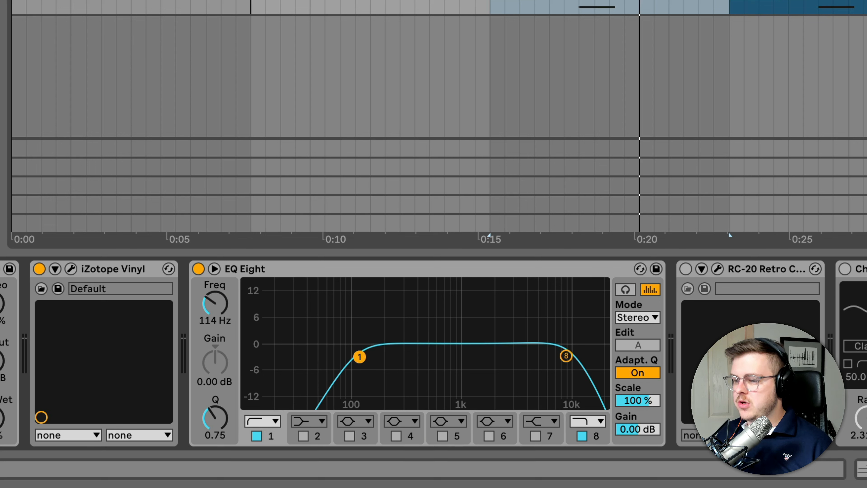
pyautogui.moveTo(358, 357); pyautogui.dragTo(364, 358)
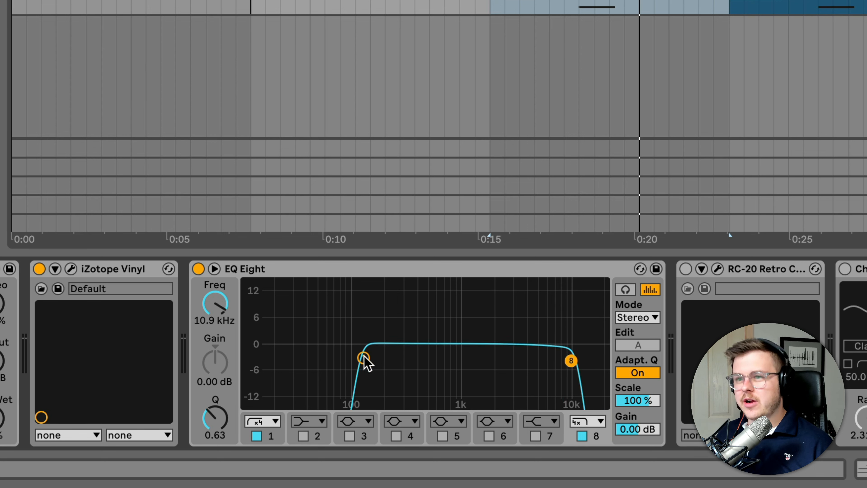
pyautogui.moveTo(364, 358); pyautogui.dragTo(368, 360)
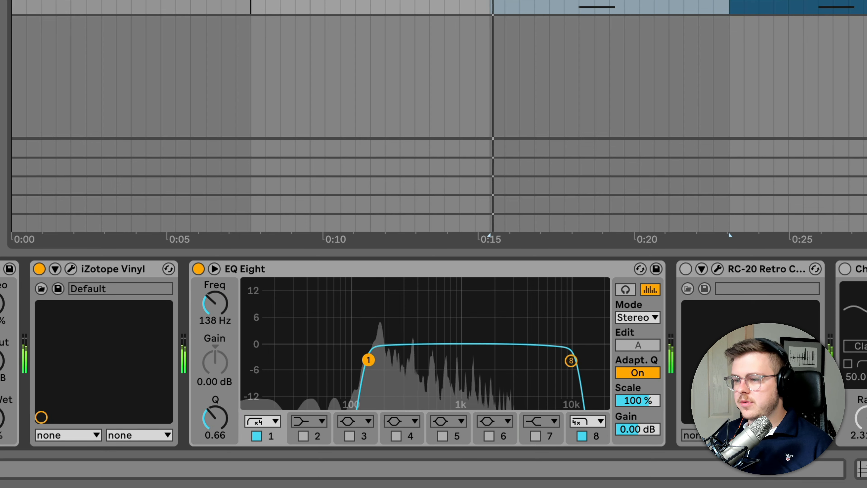
pyautogui.moveTo(368, 359); pyautogui.dragTo(384, 359)
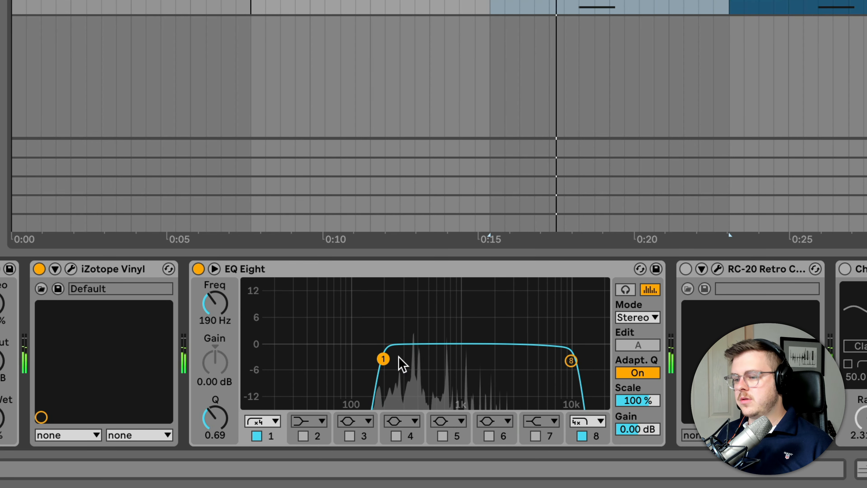
pyautogui.moveTo(383, 358); pyautogui.dragTo(363, 357)
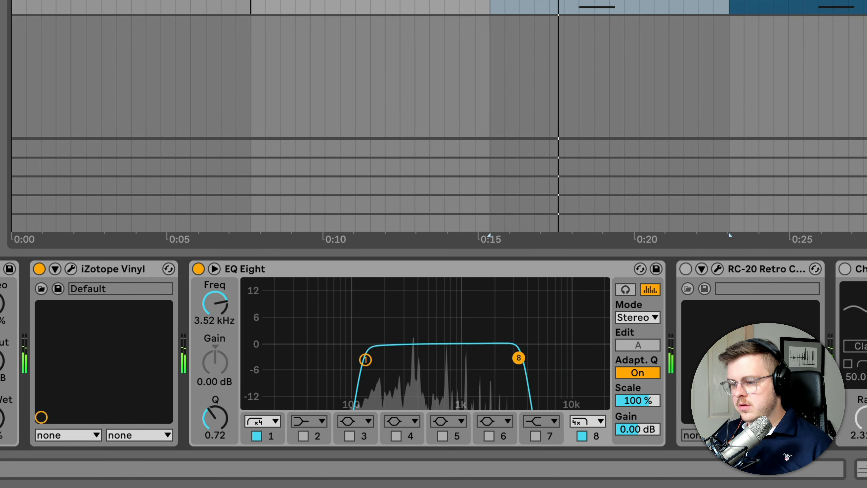
# Walk the high-cut band down and settle it at about 3.67 kHz
pyautogui.moveTo(518, 358); pyautogui.dragTo(507, 359)
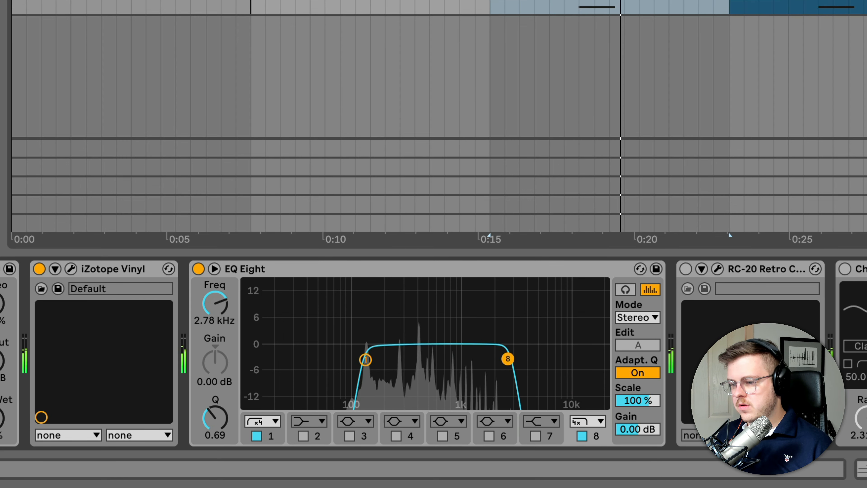
pyautogui.moveTo(507, 358); pyautogui.dragTo(541, 358)
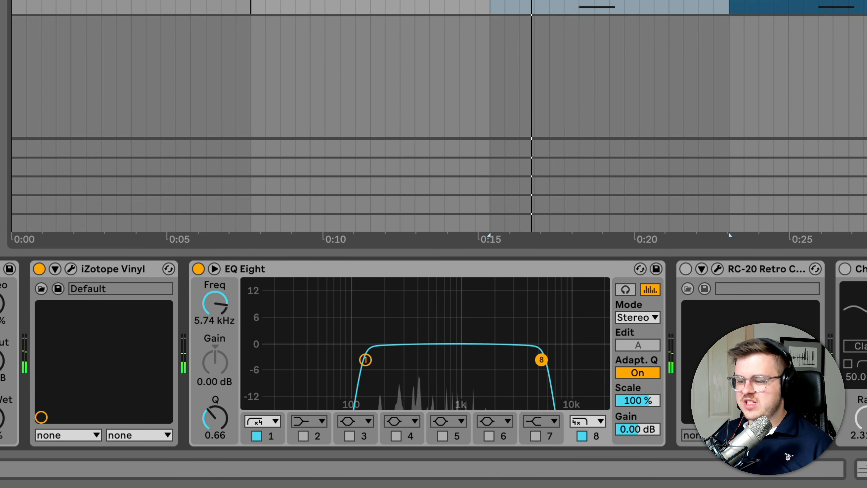
pyautogui.moveTo(542, 360); pyautogui.dragTo(532, 358)
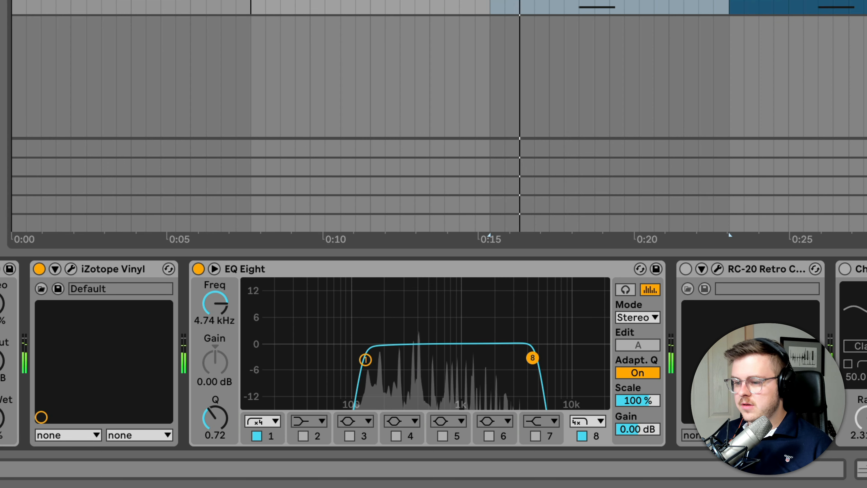
pyautogui.moveTo(532, 357); pyautogui.dragTo(525, 358)
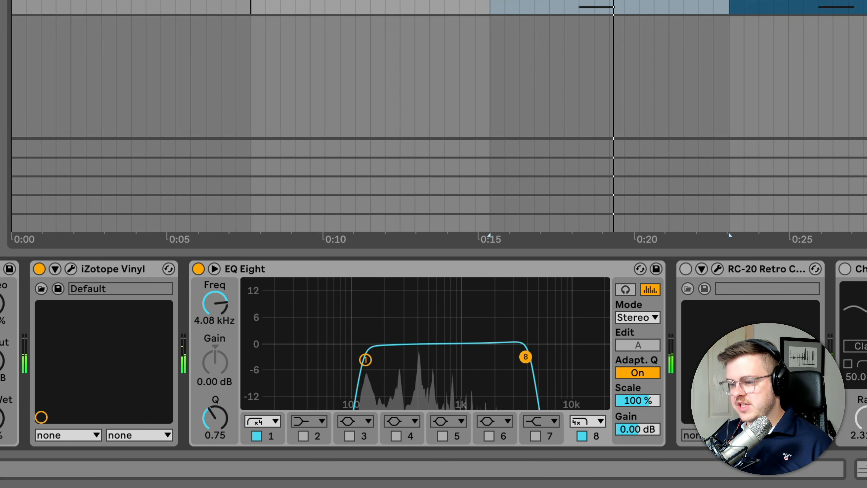
pyautogui.moveTo(525, 357); pyautogui.dragTo(519, 359)
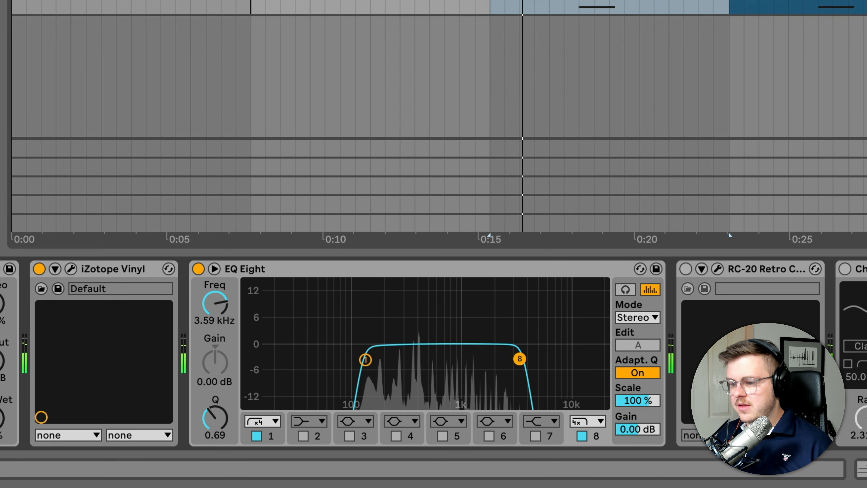
pyautogui.moveTo(519, 359); pyautogui.dragTo(521, 360)
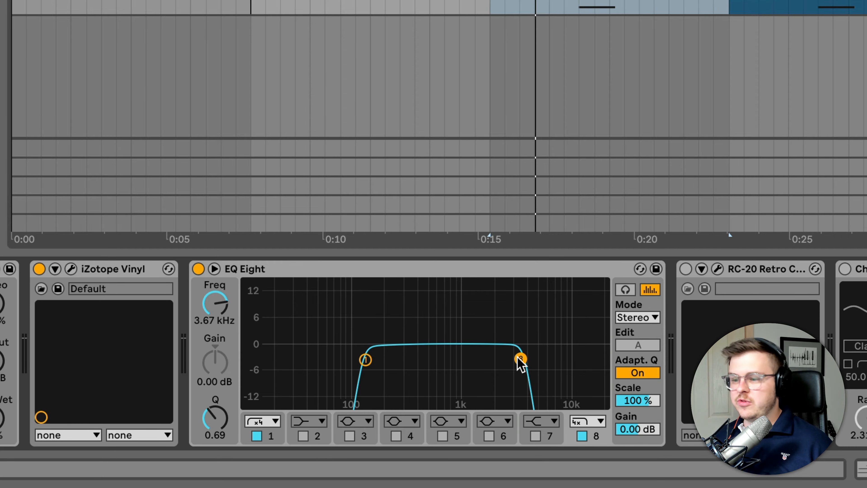
pyautogui.moveTo(583, 335)
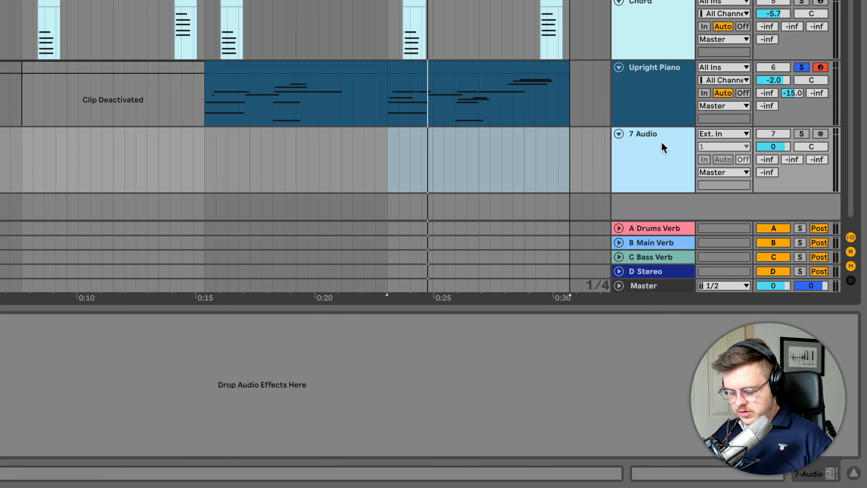
# Name the new audio track 'Resampled Piano' and set its input to Resampling
pyautogui.doubleClick(643, 133)
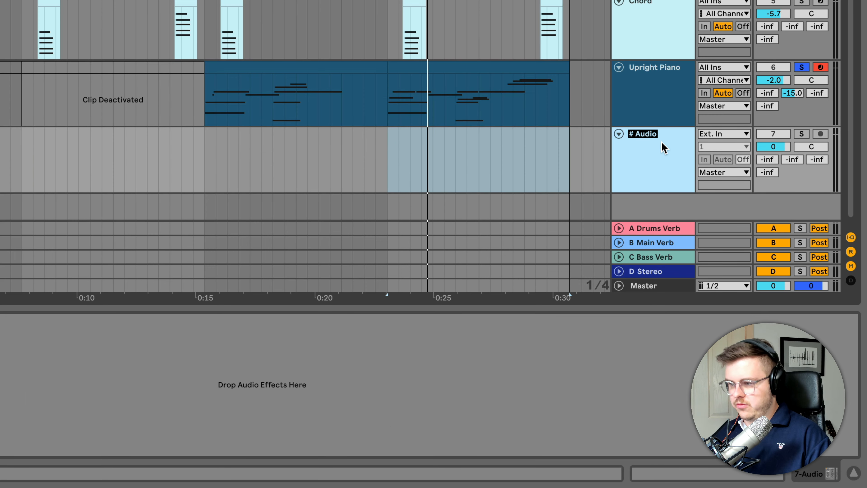
pyautogui.write('Resampled Piano')
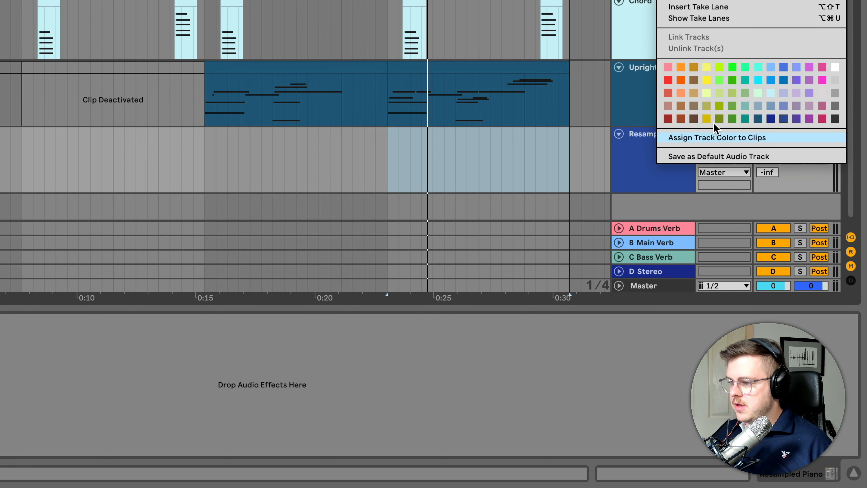
pyautogui.click(724, 133)
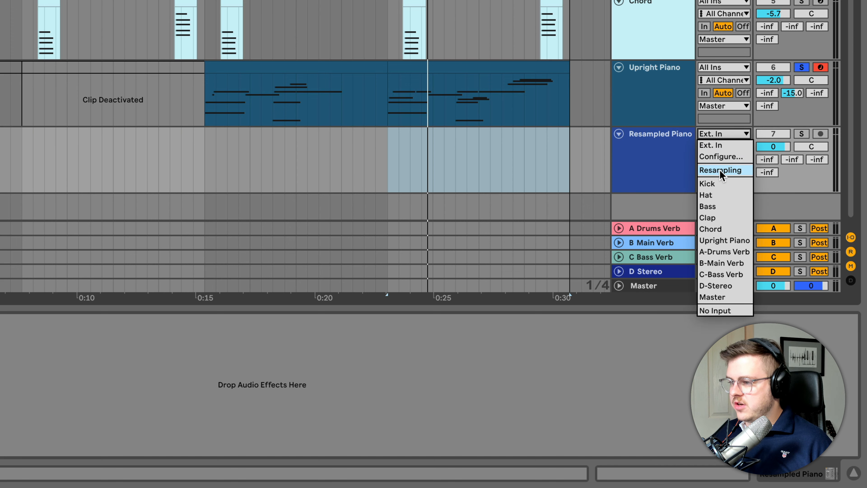
pyautogui.click(721, 169)
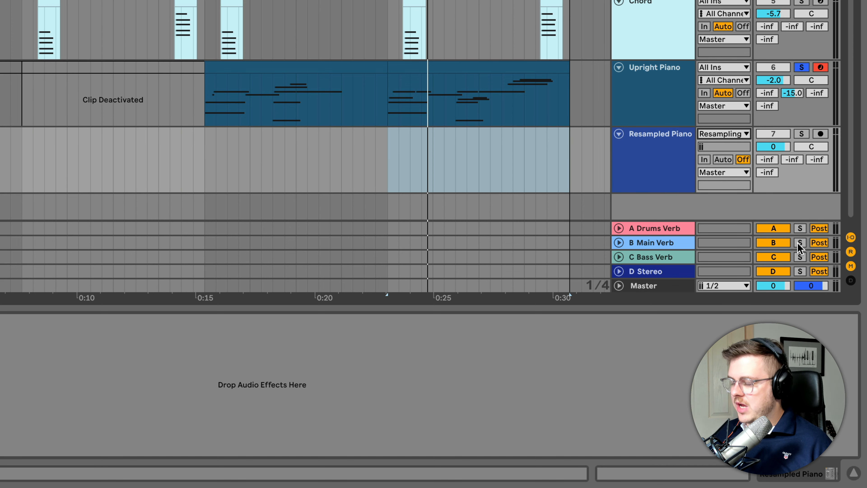
pyautogui.click(655, 67)
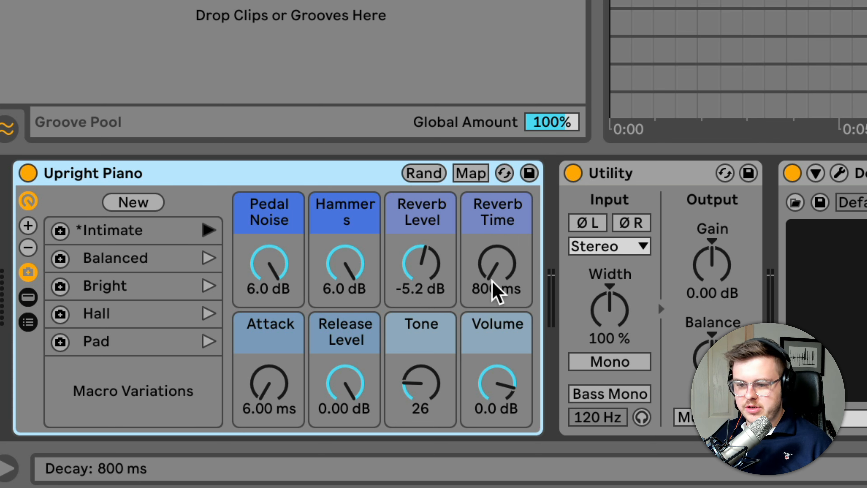
pyautogui.moveTo(500, 274)
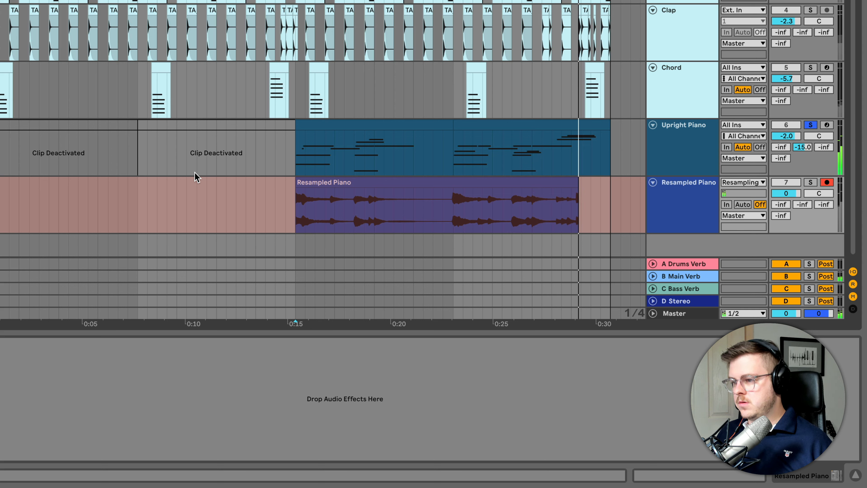
# Deselect the freshly recorded piano clip on the Resampled Piano track
pyautogui.click(437, 205)
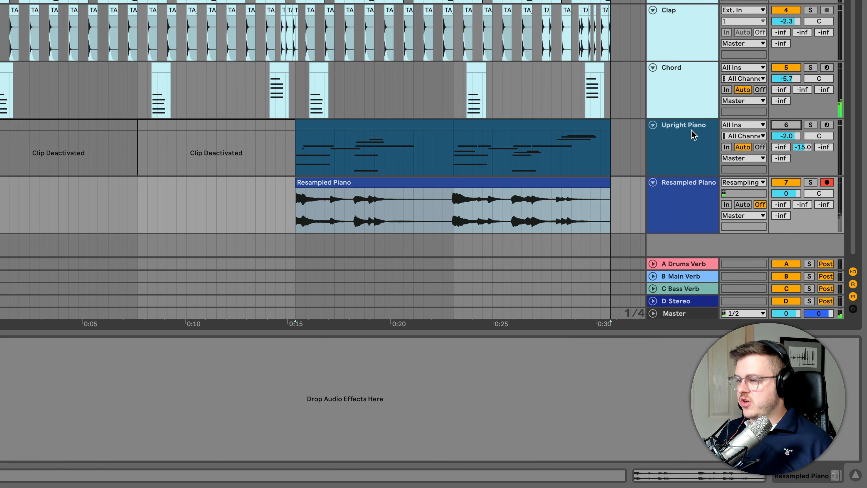
# Select the original Upright Piano track and open the resampled clip's waveform for editing
pyautogui.click(683, 125)
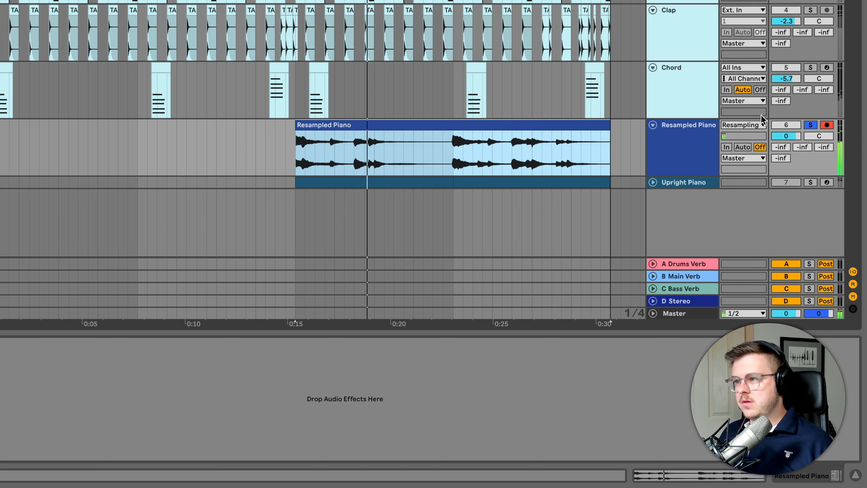
pyautogui.doubleClick(451, 147)
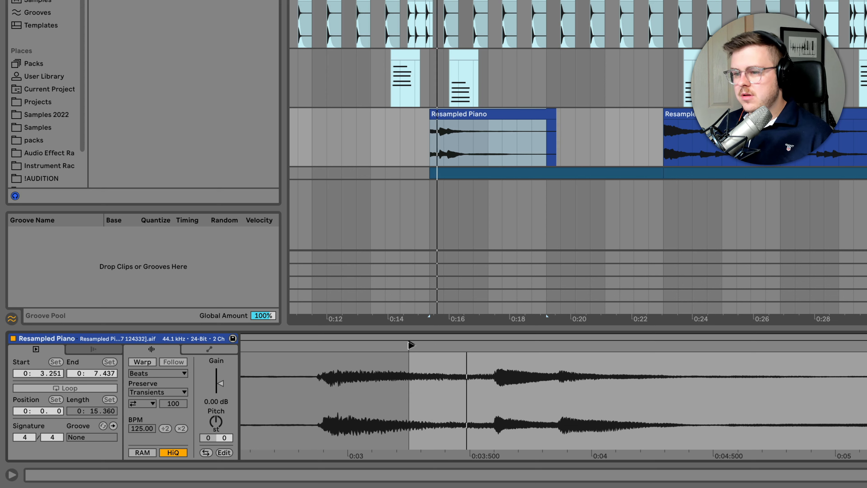
# Insert a marker at 0:22:080 on the Resampled Piano clip to place the next chopped clip
pyautogui.click(493, 139)
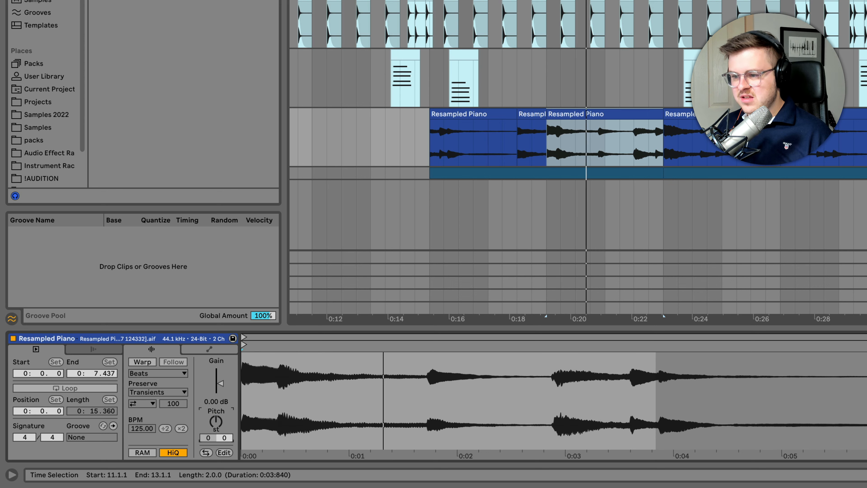
pyautogui.click(464, 118)
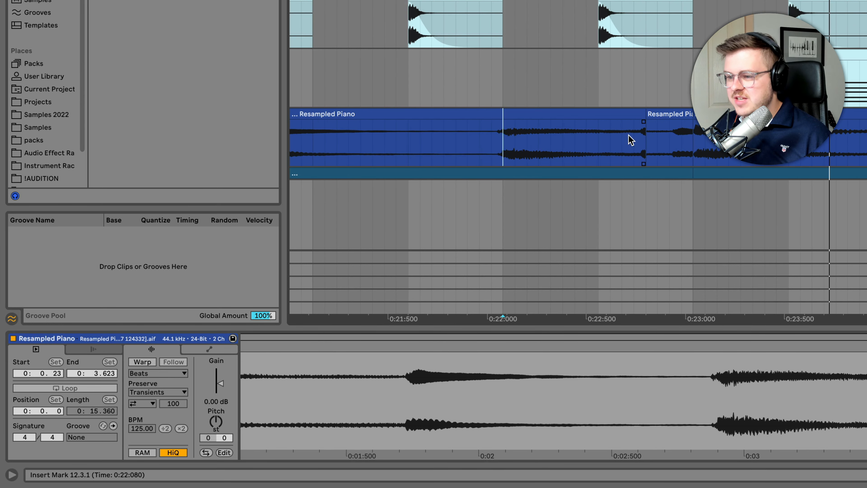
pyautogui.moveTo(638, 141)
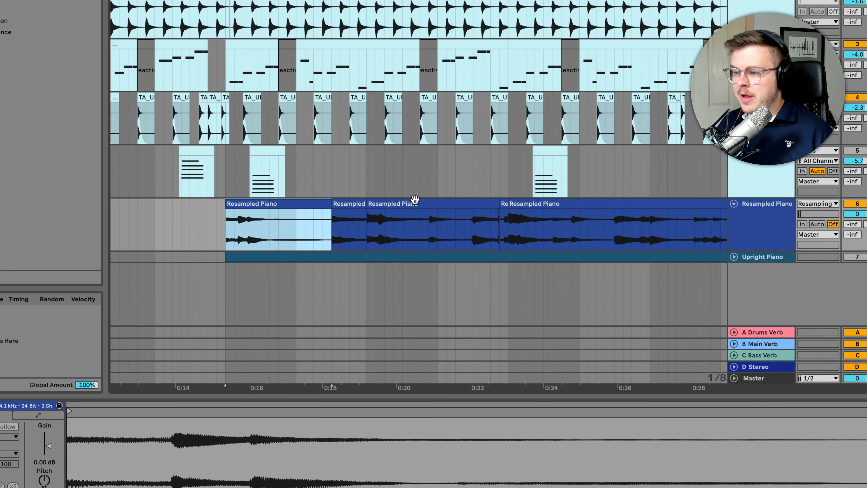
# Select the four resampled piano clips together on the Resampled Piano track
pyautogui.click(338, 212)
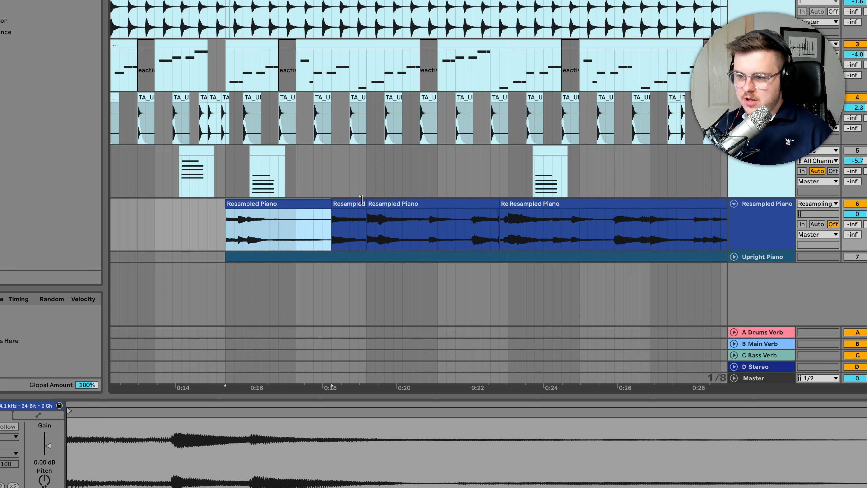
pyautogui.moveTo(239, 206)
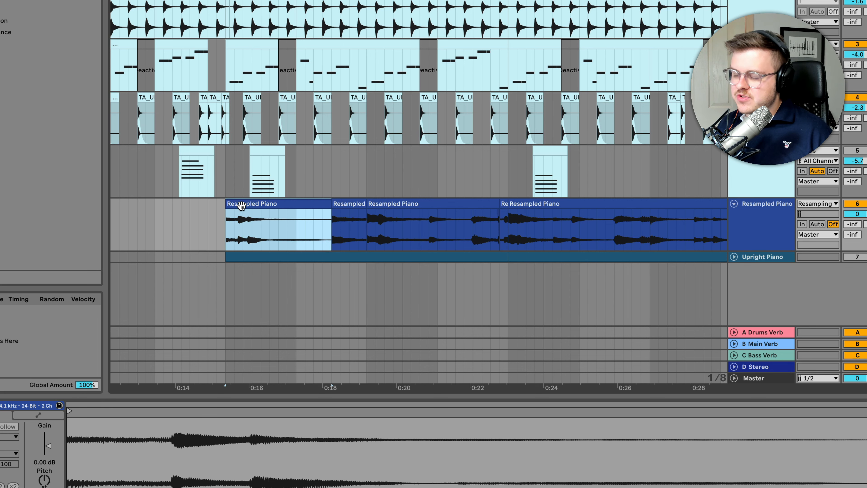
pyautogui.hscroll(-3)
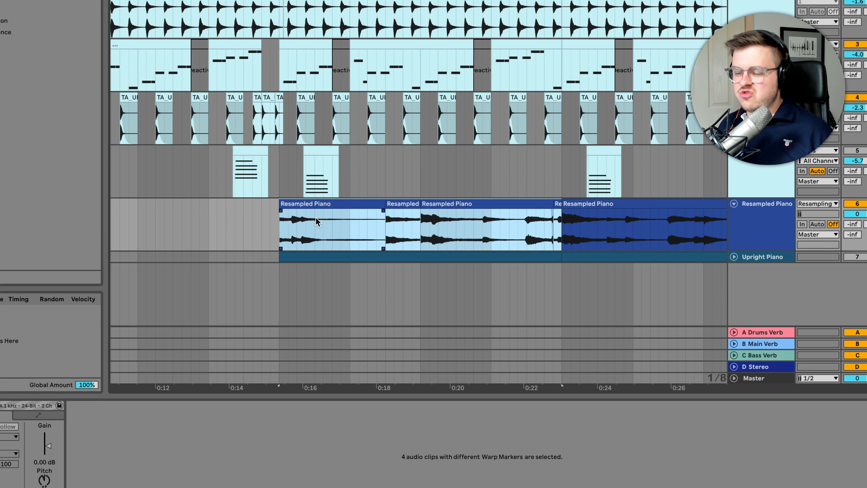
pyautogui.click(310, 227)
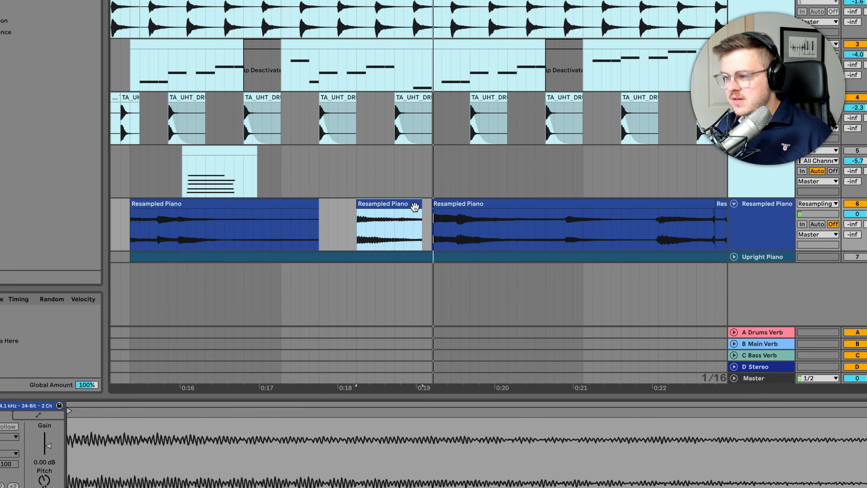
# Split the piano clip near 0:21 and select that section to cut out as a silent gap
pyautogui.hscroll(3)
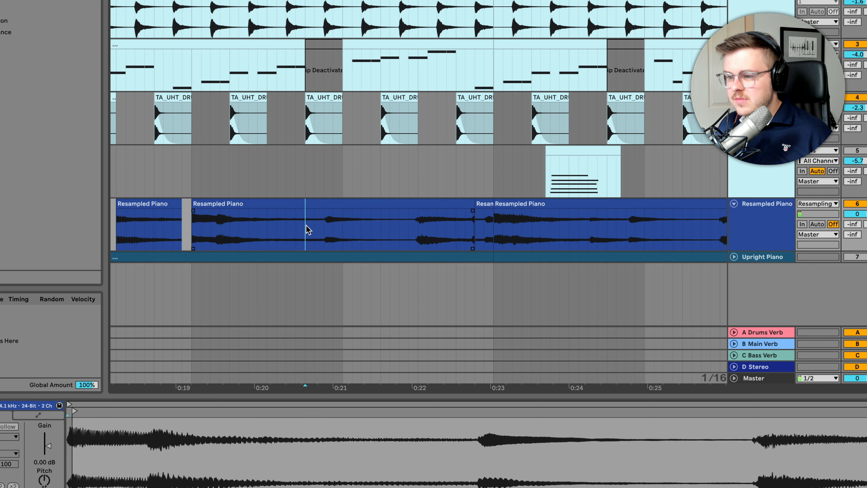
pyautogui.click(313, 224)
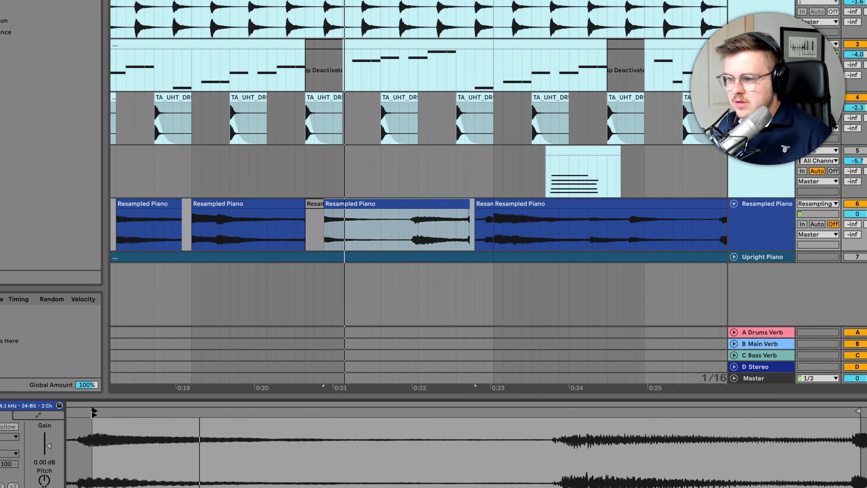
pyautogui.click(396, 227)
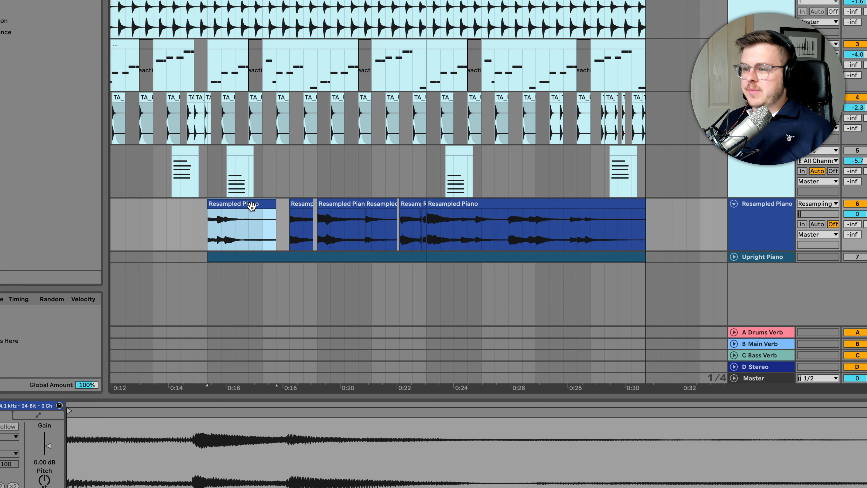
pyautogui.moveTo(387, 197)
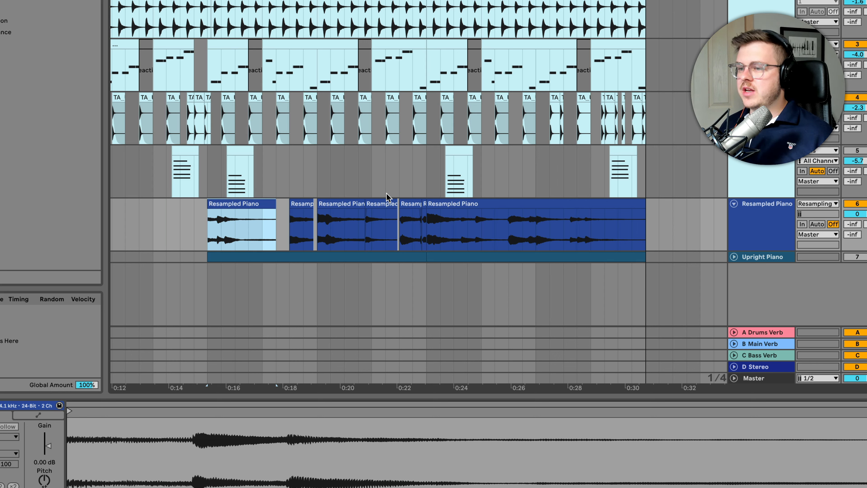
pyautogui.moveTo(618, 79)
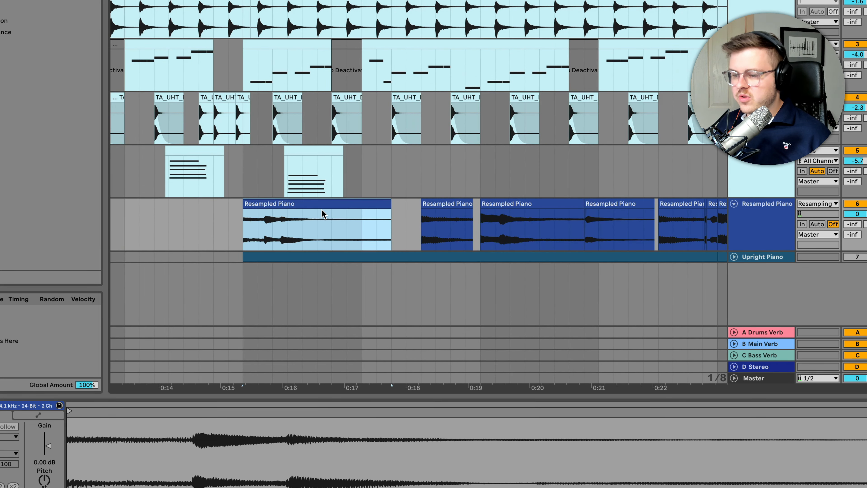
# Mark another split point further along the Resampled Piano clips for the next gap
pyautogui.hscroll(3)
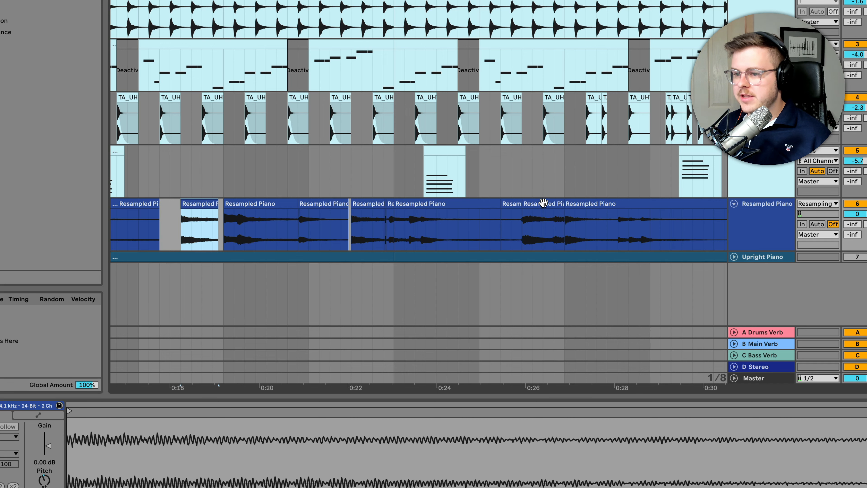
pyautogui.click(544, 224)
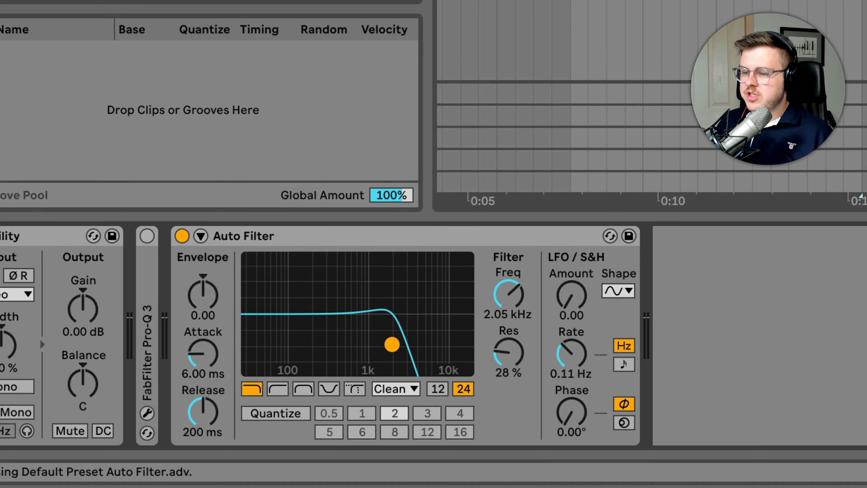
# Pull the Auto Filter low-pass cutoff down to roughly 530 Hz
pyautogui.moveTo(392, 345); pyautogui.dragTo(345, 350)
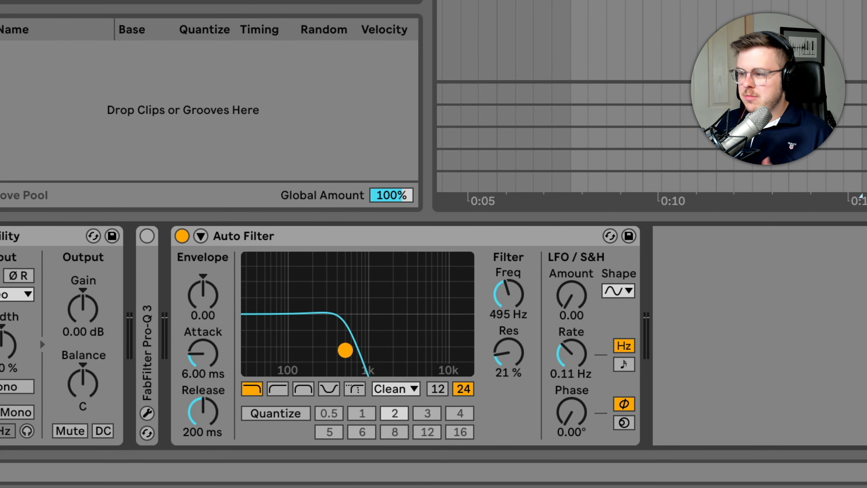
pyautogui.moveTo(345, 350); pyautogui.dragTo(341, 349)
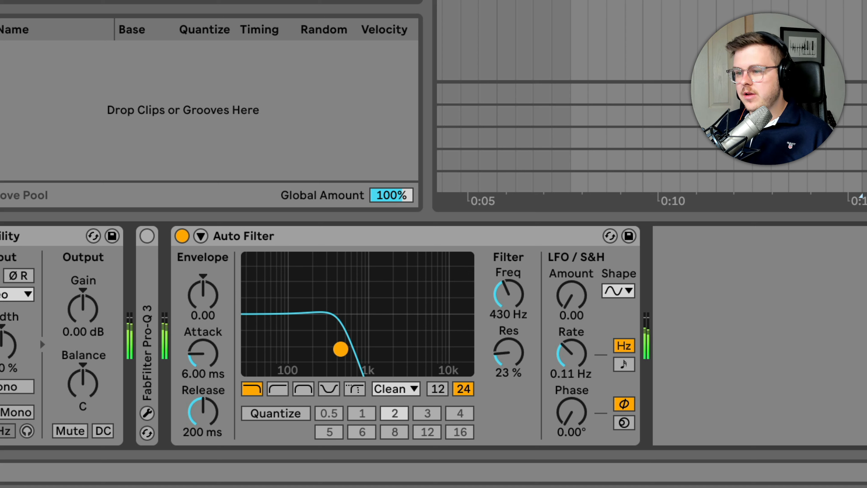
pyautogui.moveTo(340, 348); pyautogui.dragTo(348, 352)
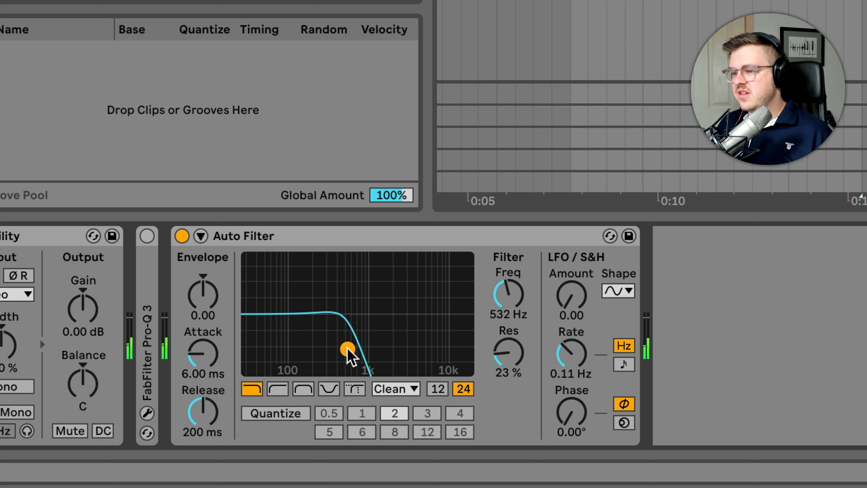
pyautogui.moveTo(348, 350); pyautogui.dragTo(353, 350)
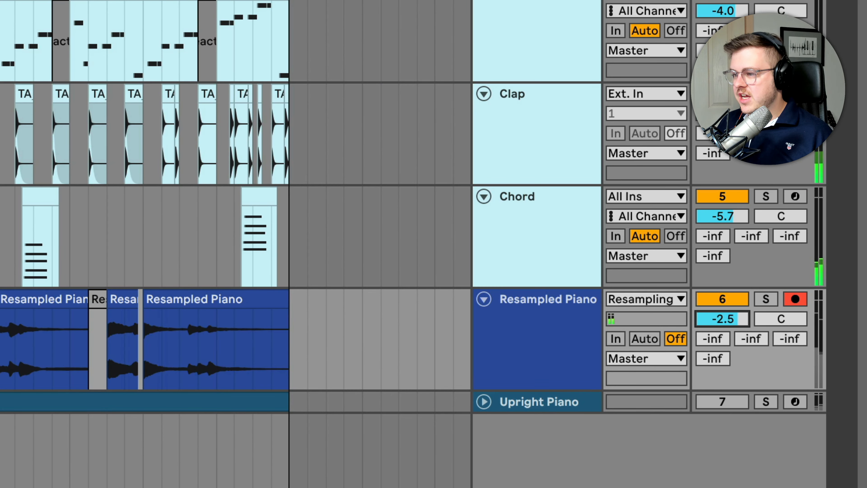
# Turn the Resampled Piano track volume down to about -4.9 dB
pyautogui.moveTo(722, 318); pyautogui.dragTo(722, 354)
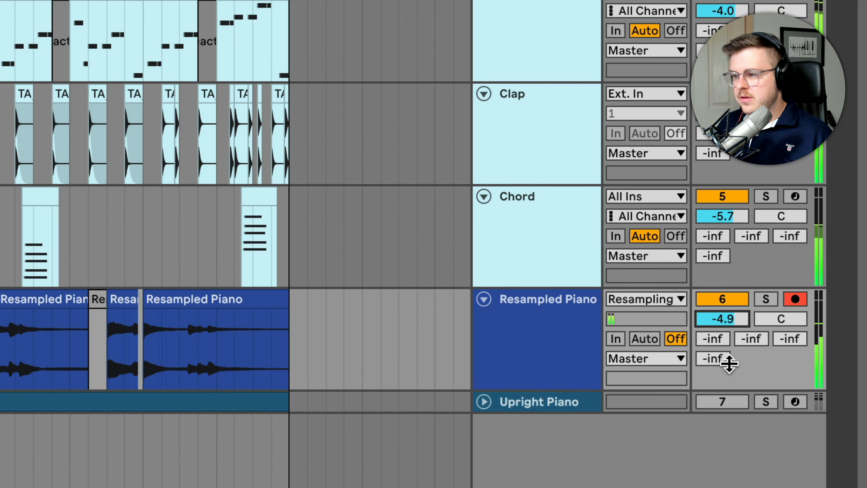
pyautogui.moveTo(722, 319); pyautogui.dragTo(721, 317)
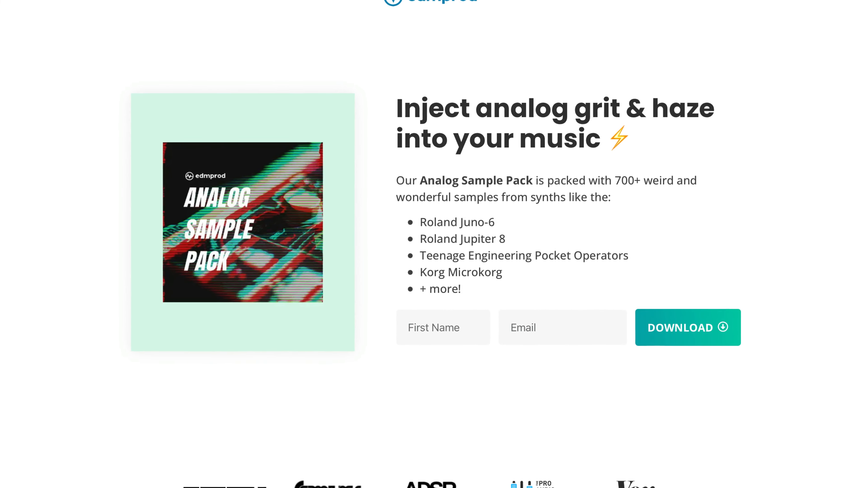
pyautogui.scroll(-3)
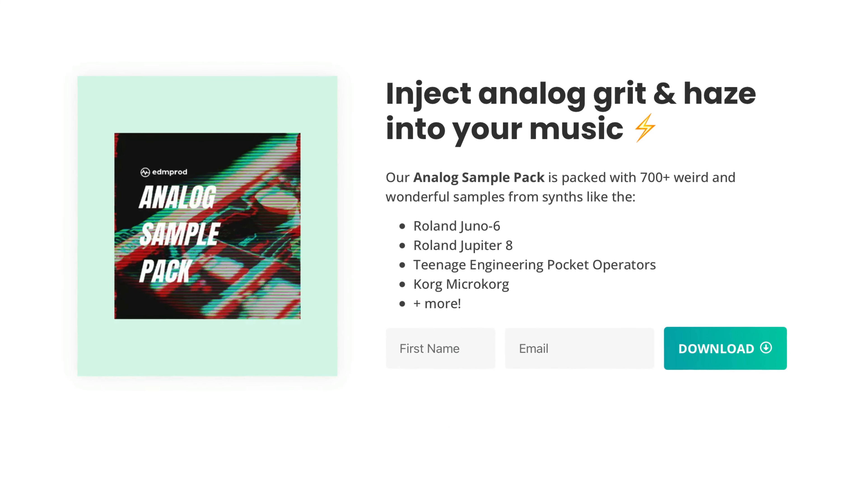